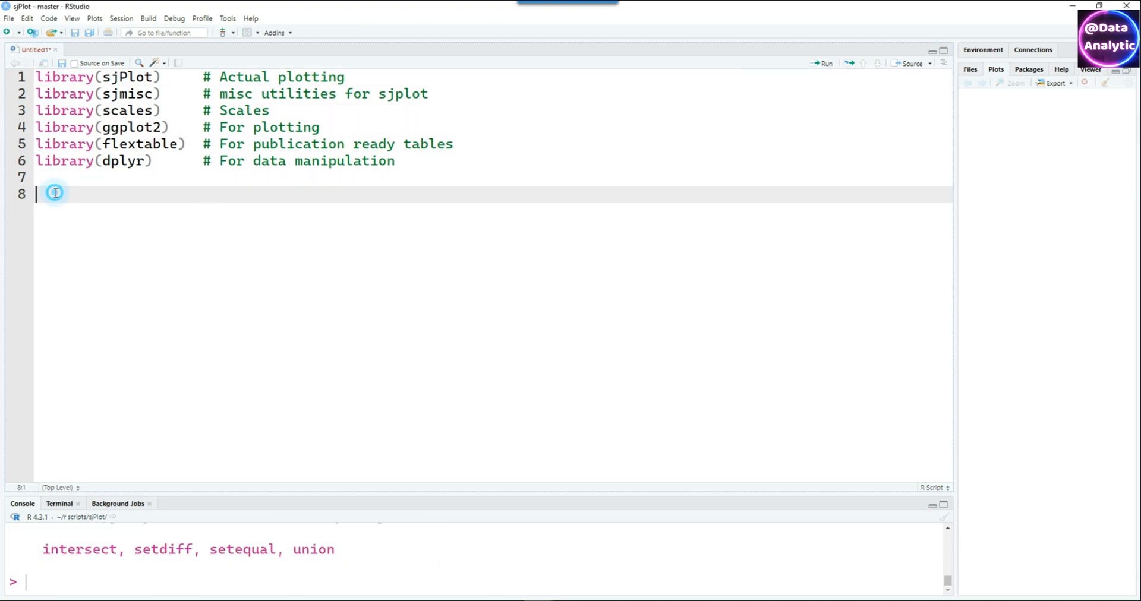
Disable scientific notation with a commented options(scipen = 999), then list the diamonds variables
text(options(scipen = 999))
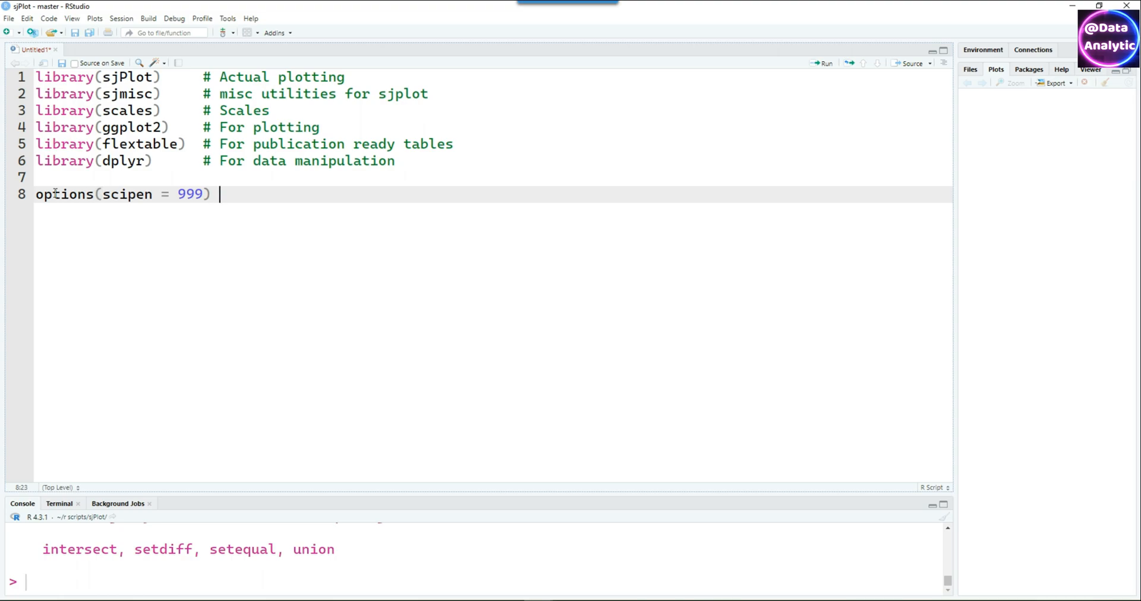
text(# to switch of scientific notation display)
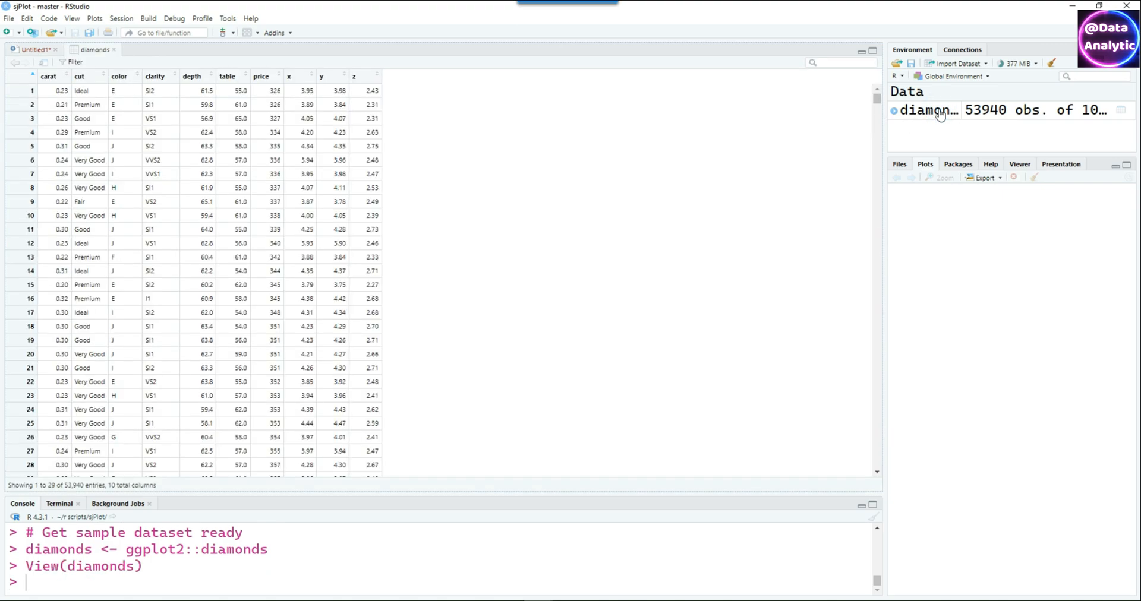
mouse_move(130, 80)
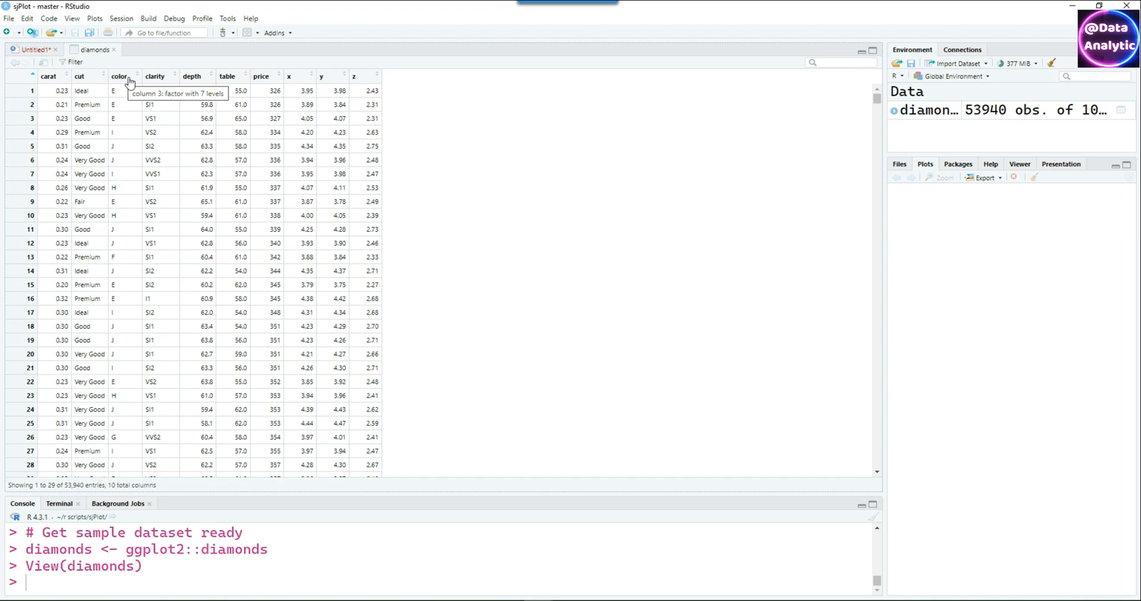
click(32, 49)
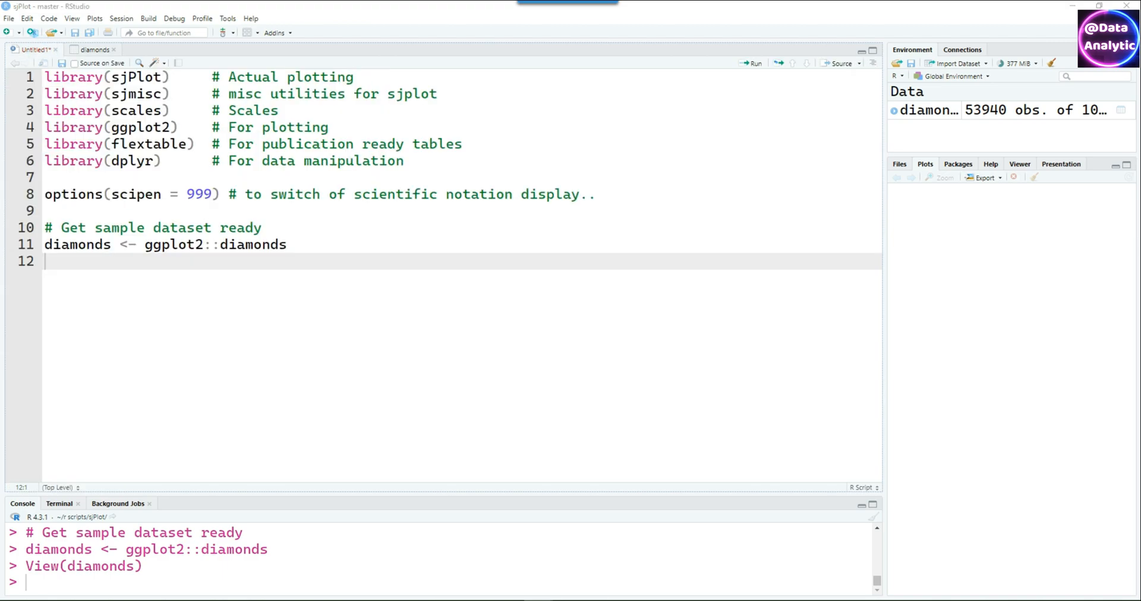
click(896, 110)
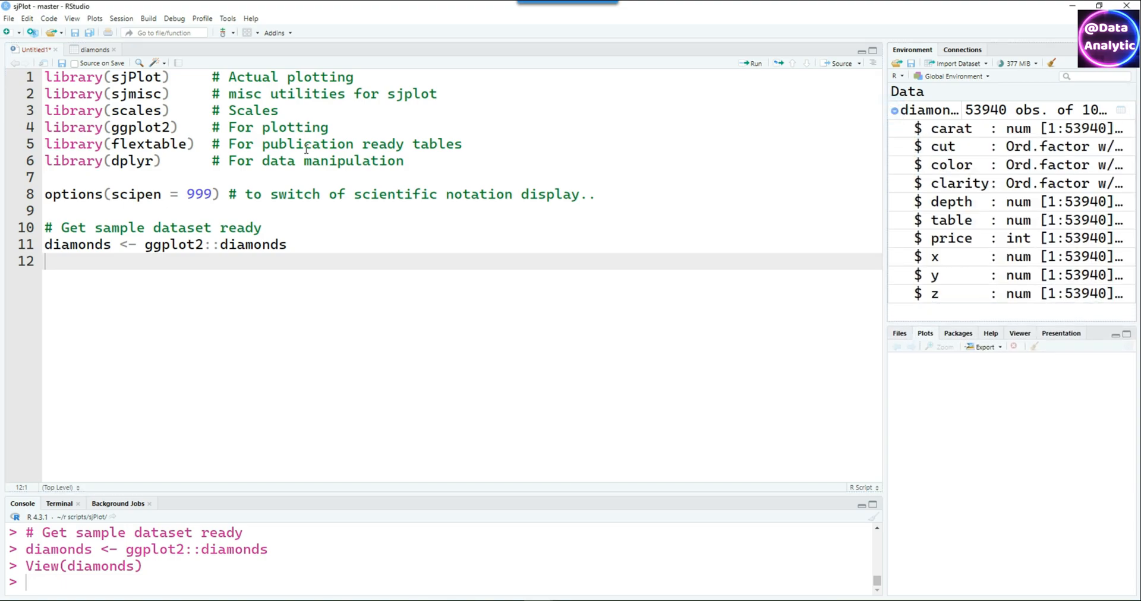
Add sjPlot::plot_frq charts of diamonds cut in both call forms, plus a geom.size 0.1 version
key(enter)
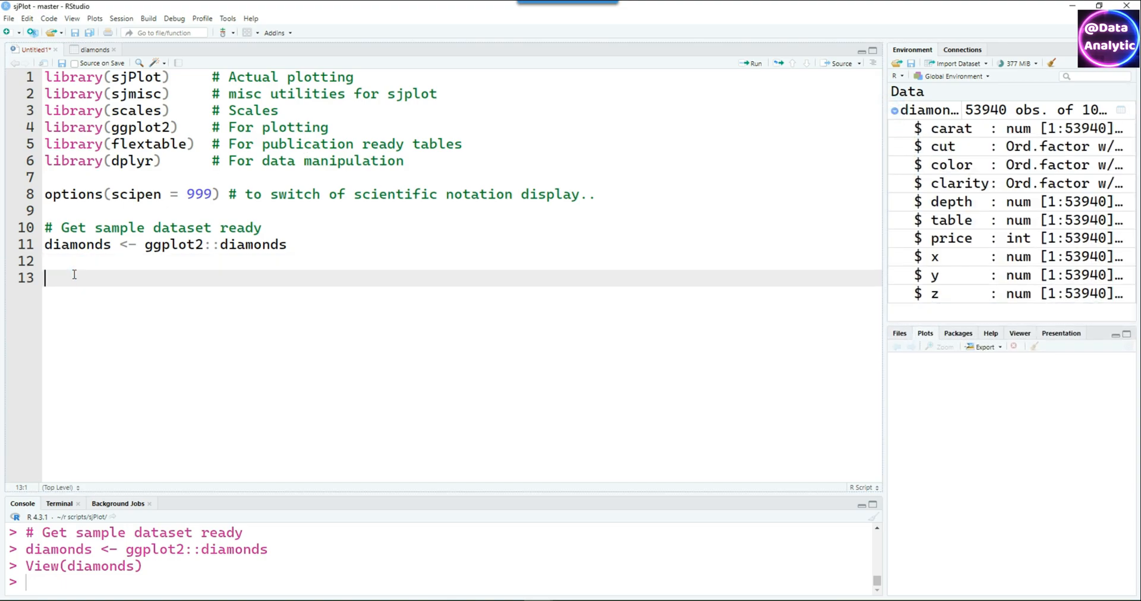
text(sjPlot::plot_frq(diamonds$cut))
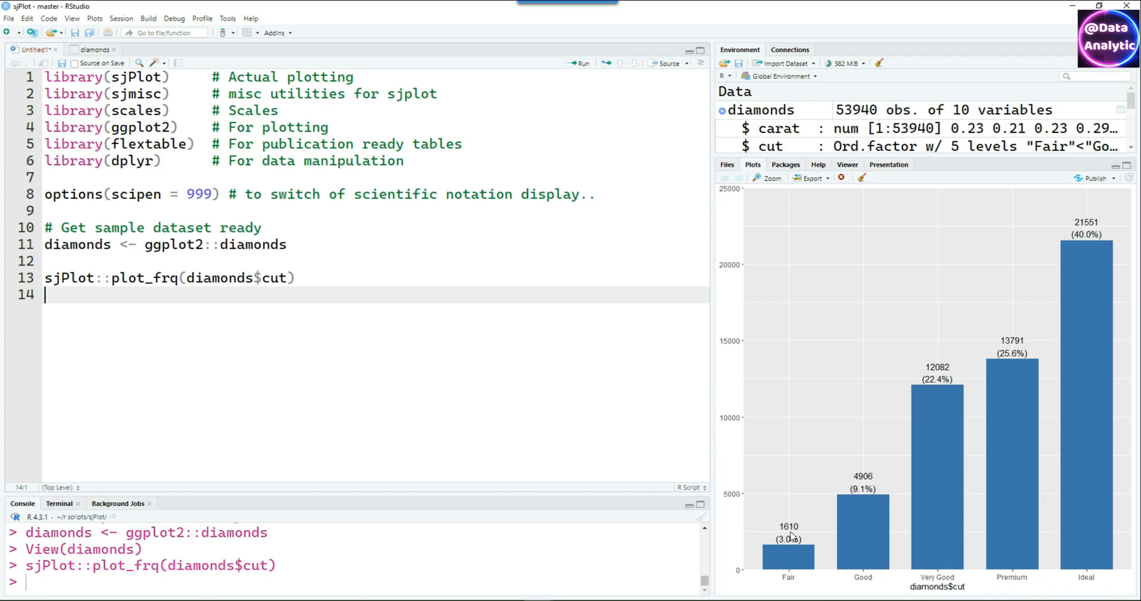
click(64, 299)
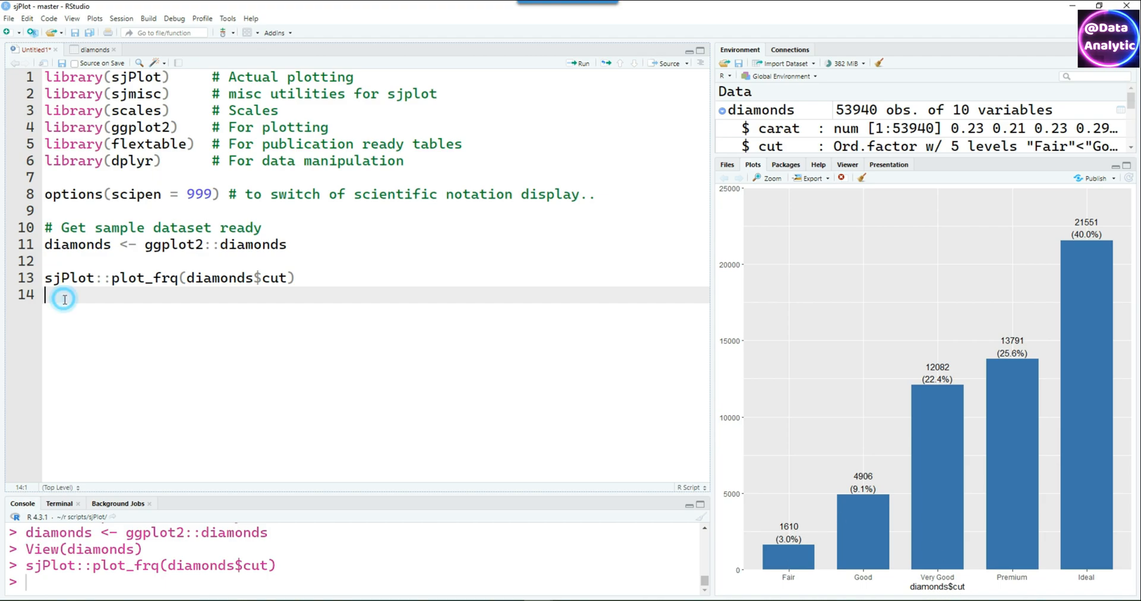
text(sjPlot::plot_frq(diamonds,cut))
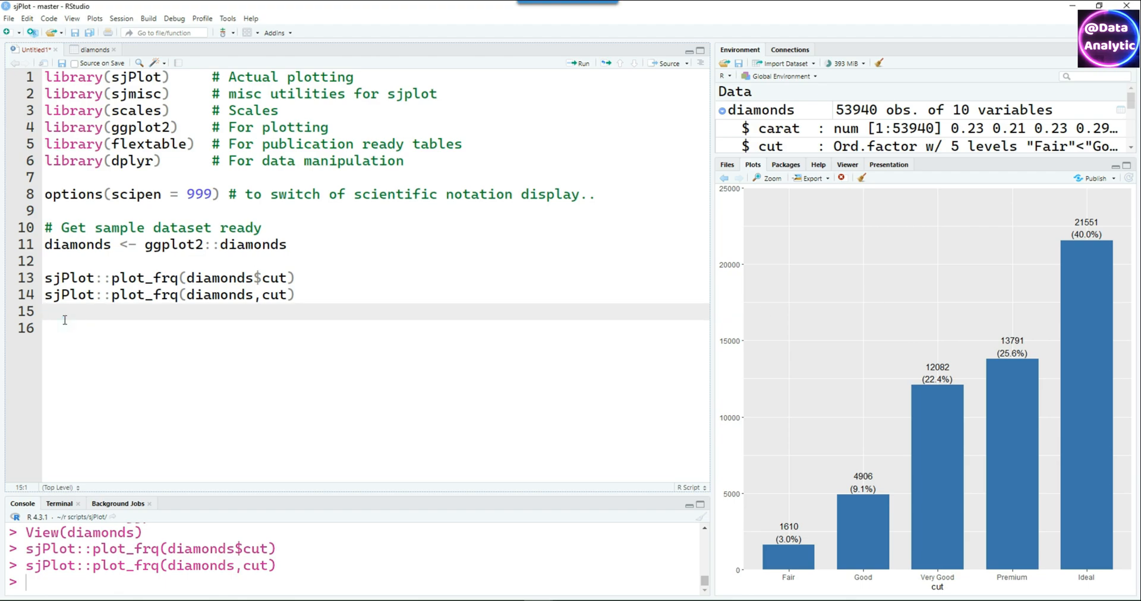
text(sjPlot::plot_frq(diamonds$cut,geom.size = 0.1))
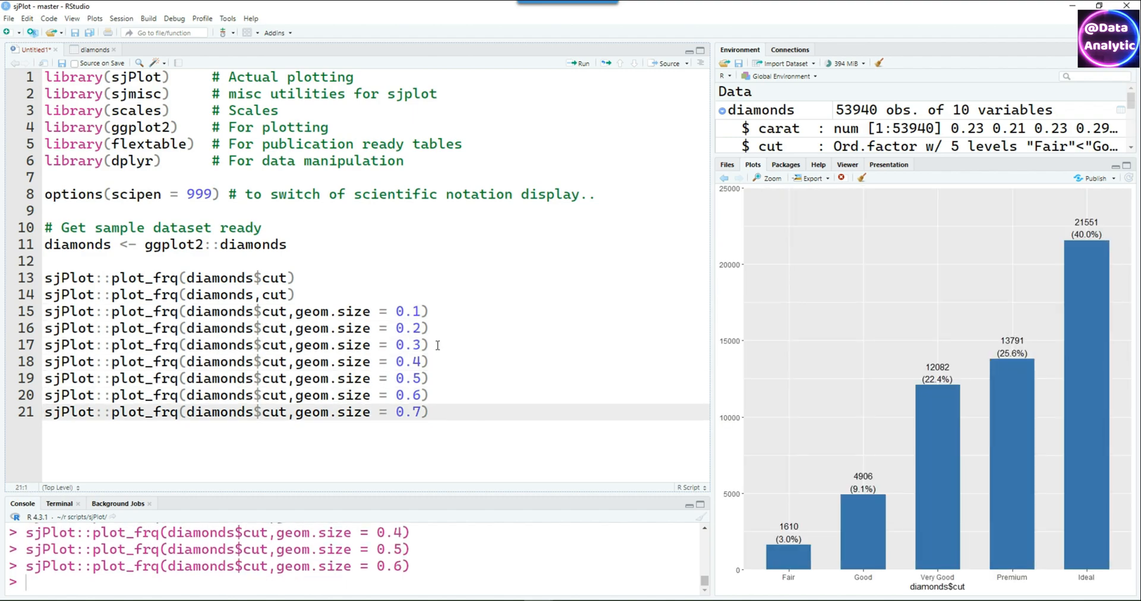
Add plot_frq calls sorting cut frequencies with sort.frq 'desc' and 'asc'
key(enter)
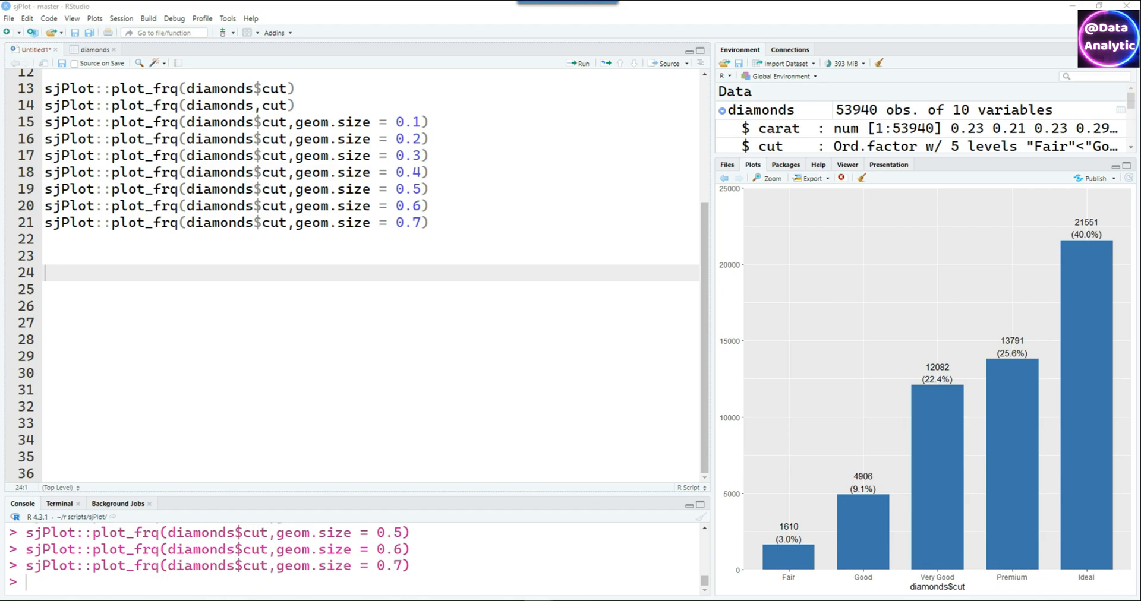
text(sjPlot::plot_frq(diamonds$cut,sort.frq = 'desc'))
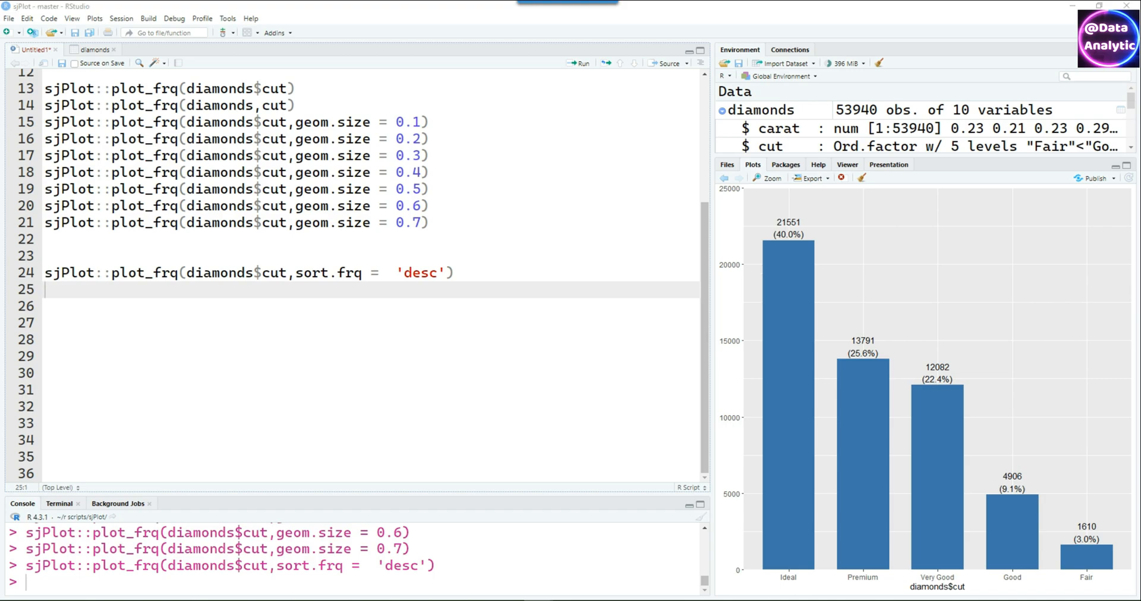
click(103, 291)
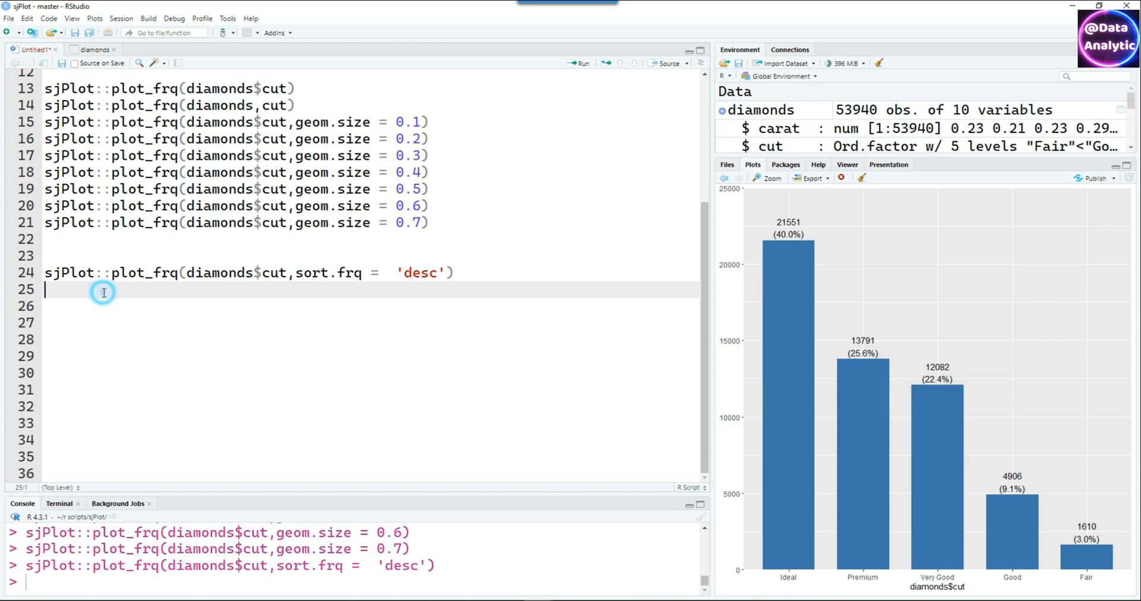
text(sjPlot::plot_frq(diamonds$cut,sort.frq = 'asc'))
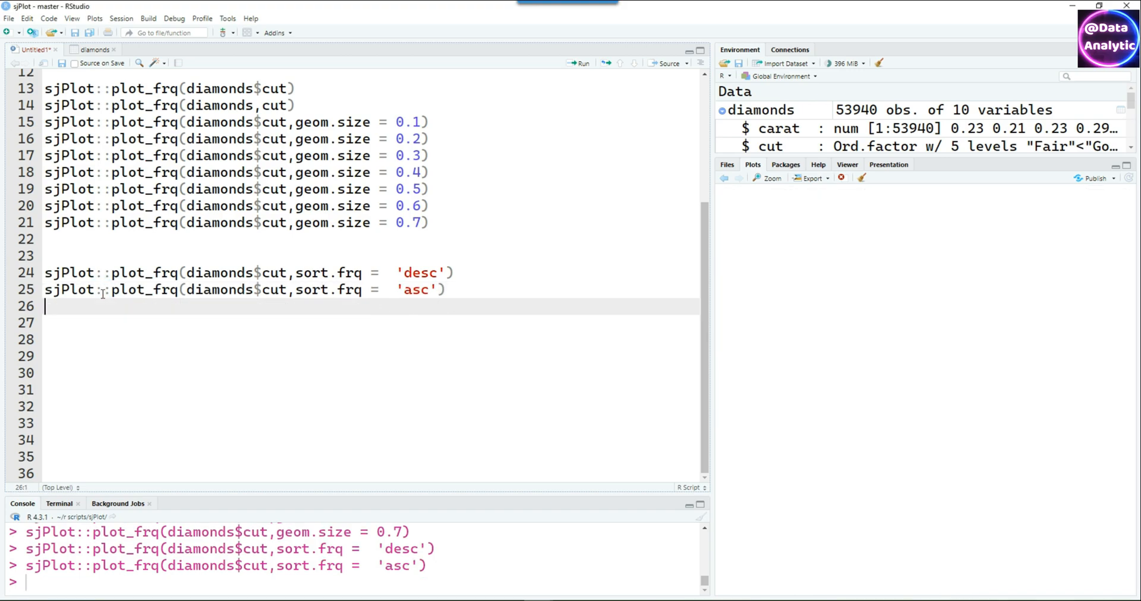
click(577, 63)
text(sjPlot::plot_frq(diamonds$cut,geom.colors = "red"))
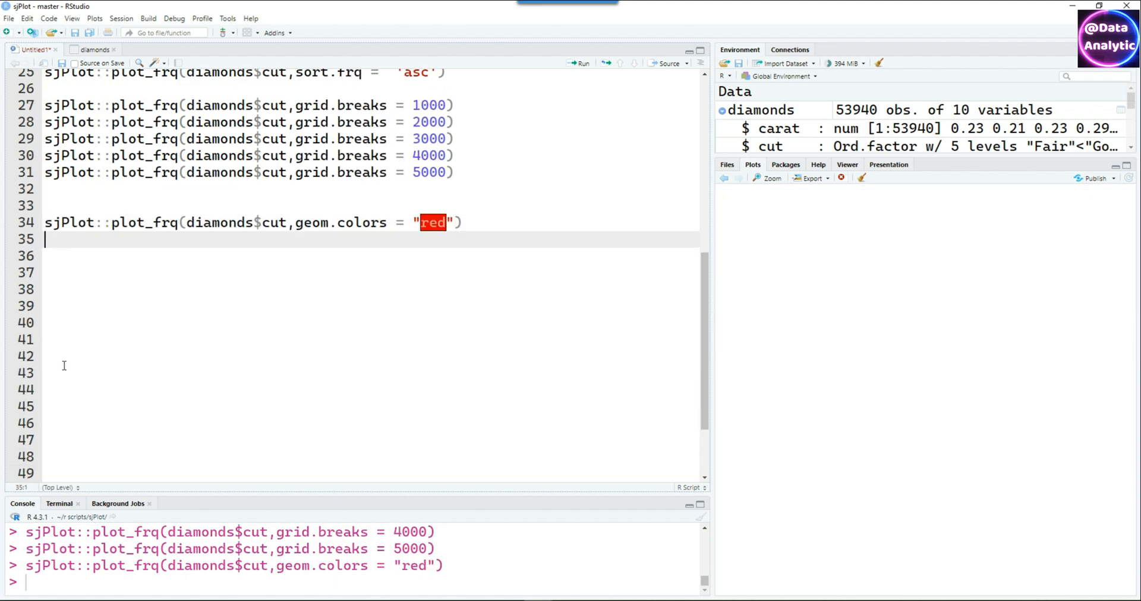
Add the piped diamonds %>% sjPlot::plot_frq(cut, type = "bar") chart
click(577, 63)
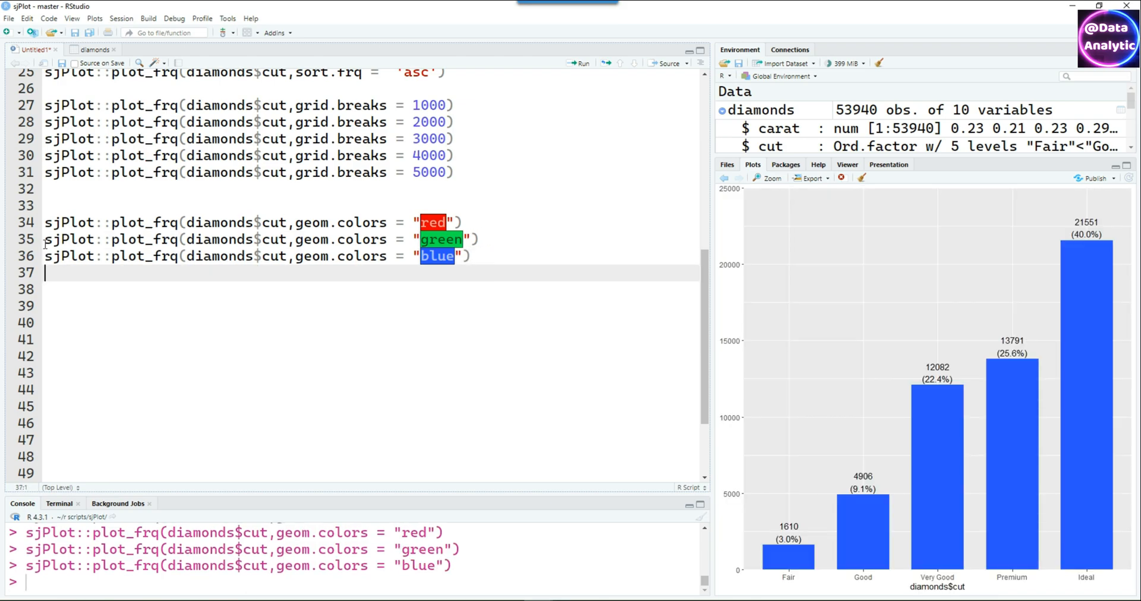
mouse_move(283, 287)
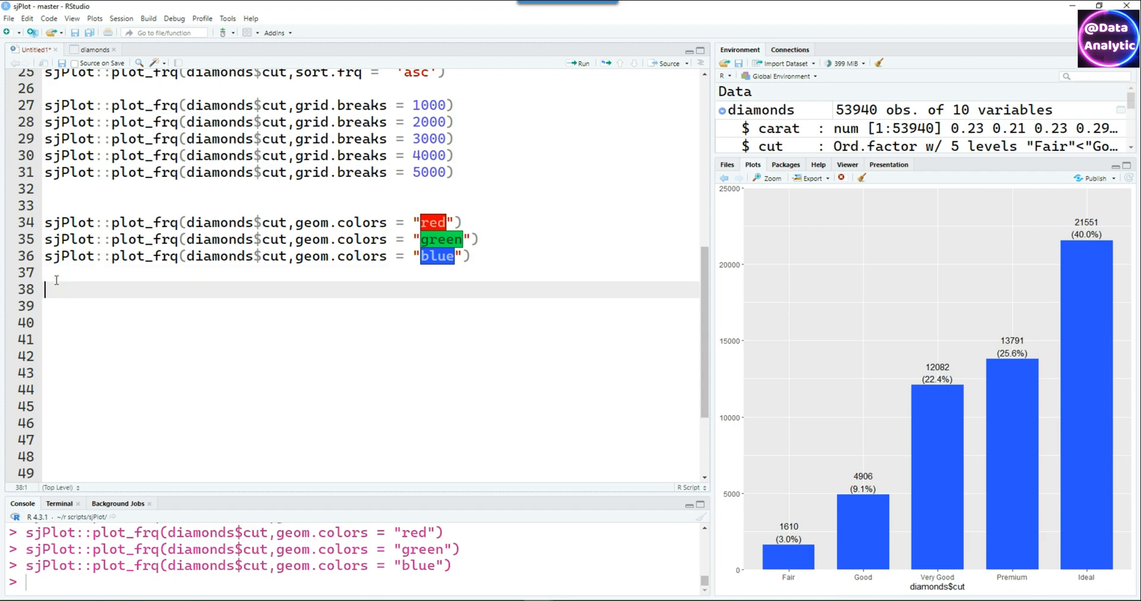
text(diamonds%>%sjPlot::plot_frq(cut, type = "bar"))
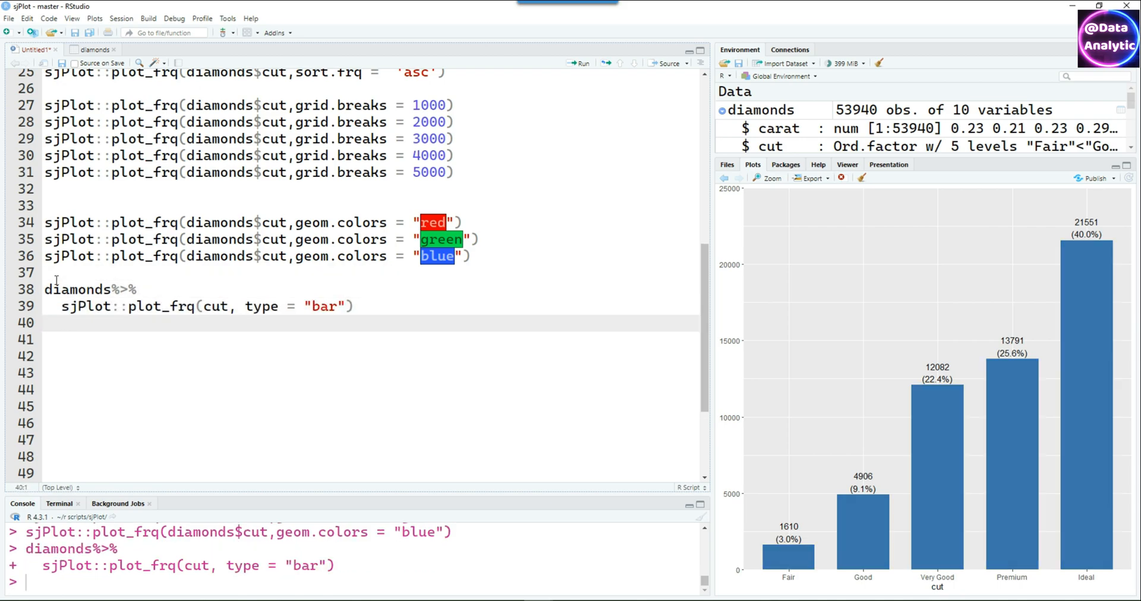
Add cut frequency charts styled with sjPlot::theme_sjplot() and ggplot2::theme_classic()
scroll(down, 3)
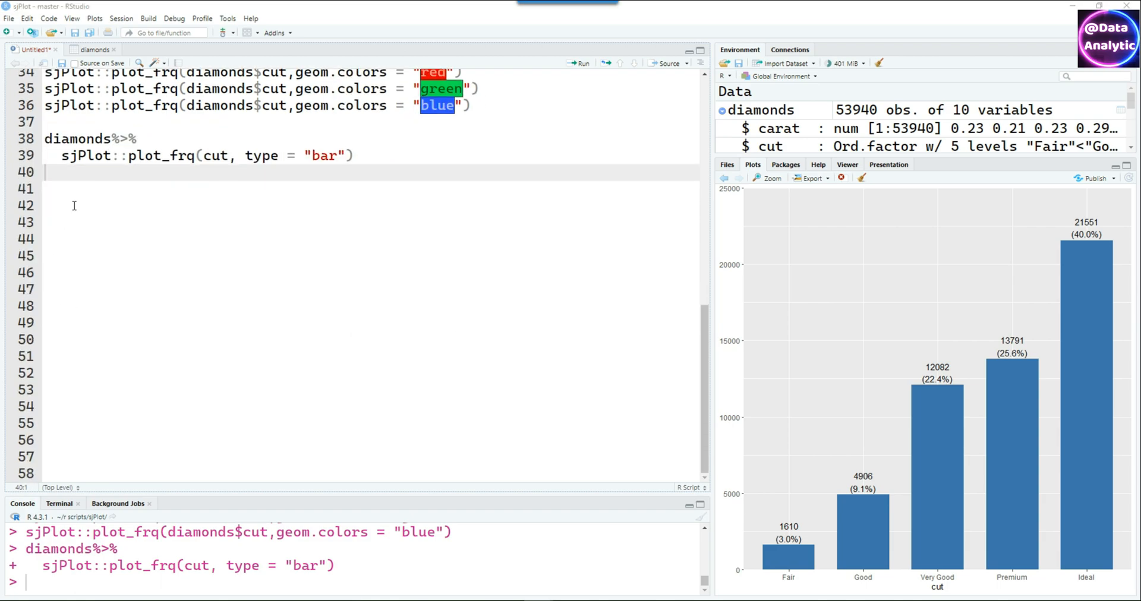
text(sjPlot::plot_frq(diamonds,cut ))
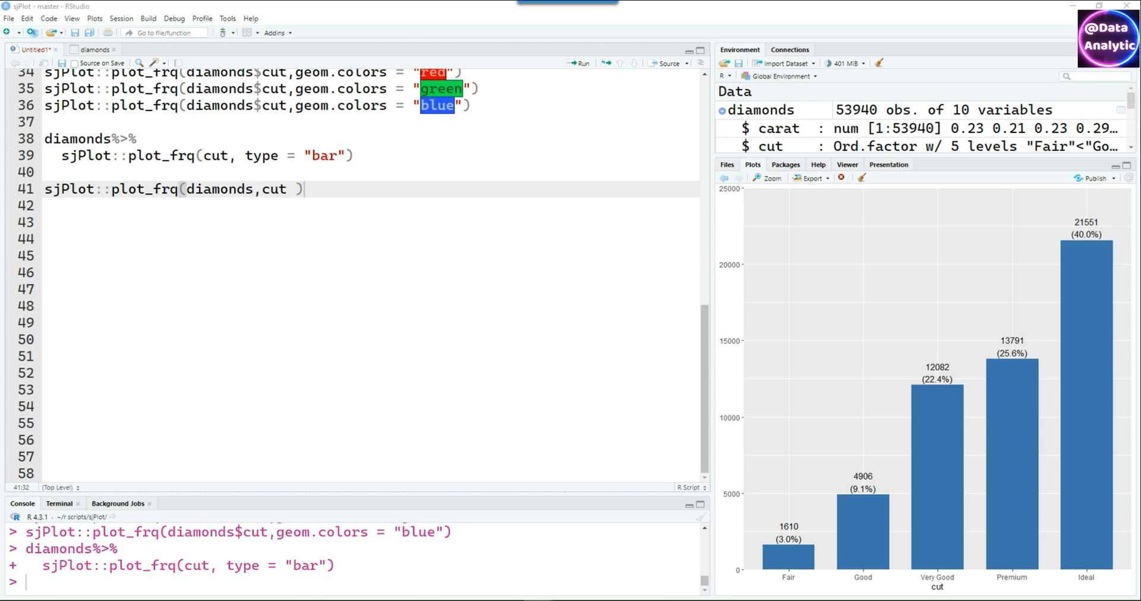
text(+ sjPlot::theme_sjplot())
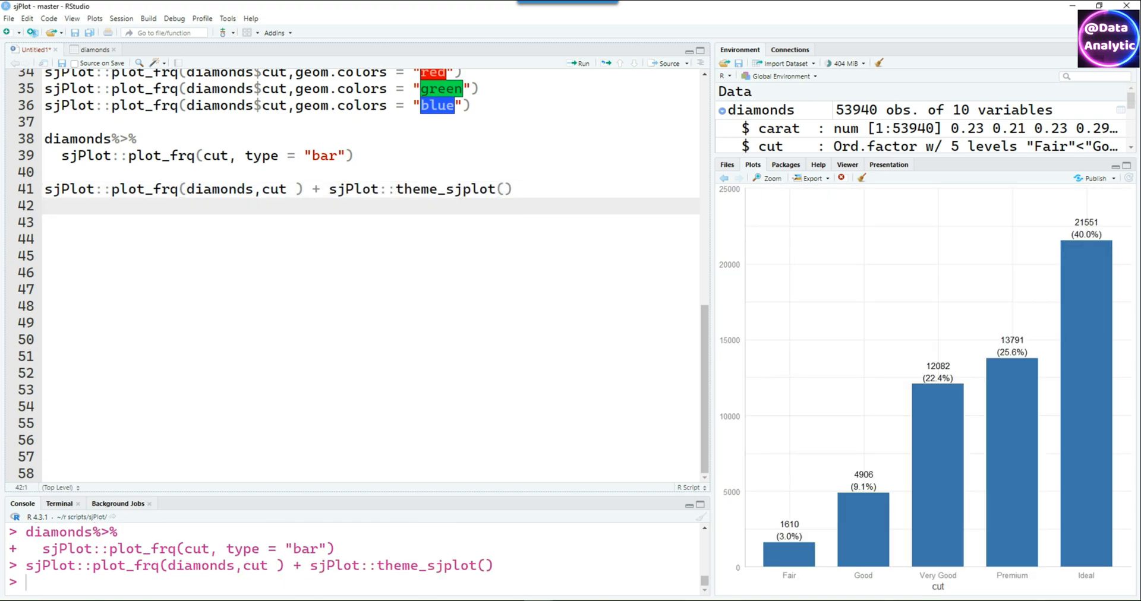
text(sjPlot::plot_frq(diamonds,cut ) + ggplot2::theme_classic())
click(370, 373)
text(sjPlot::plot_frq(diamonds$cut, coord.flip = TRUE ))
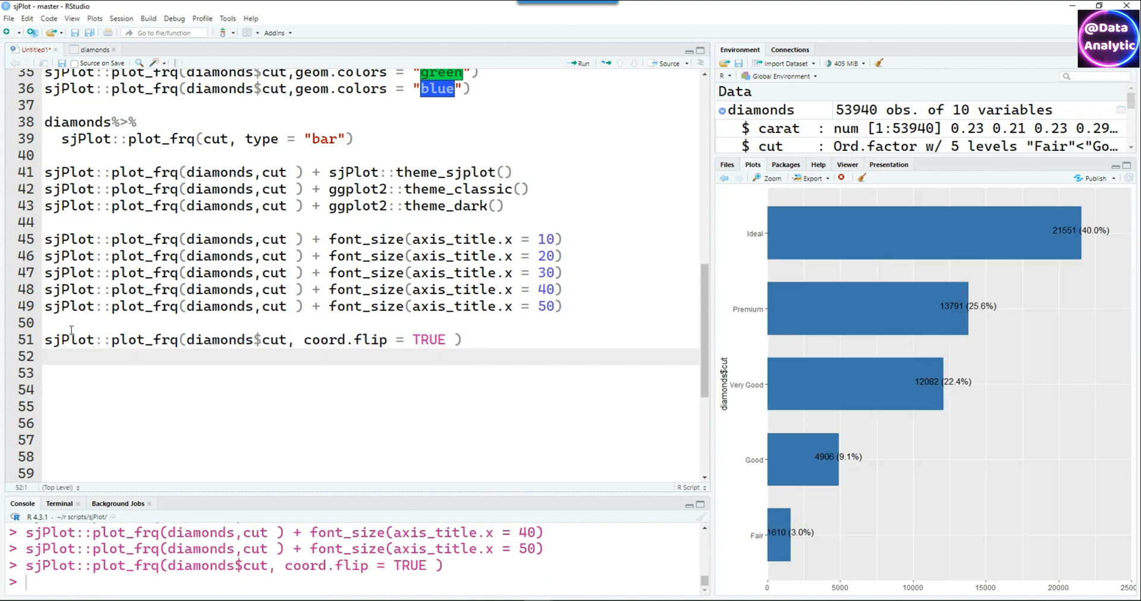
Run show_sjplot_pals() to preview every available sjPlot palette
scroll(down, 3)
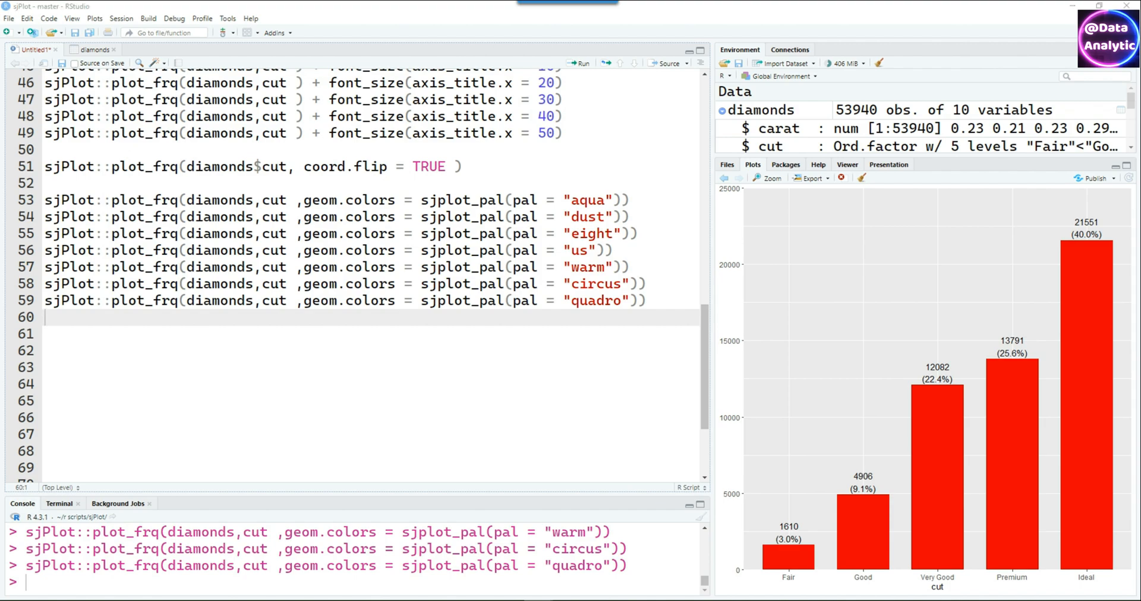
text(show_sjplot_pals())
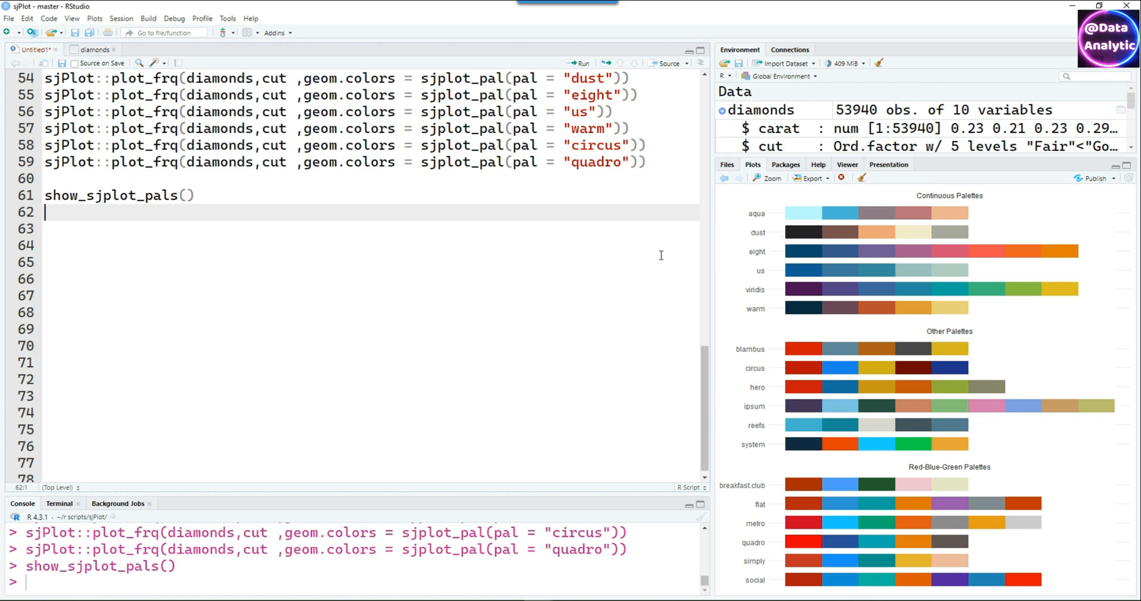
mouse_move(759, 536)
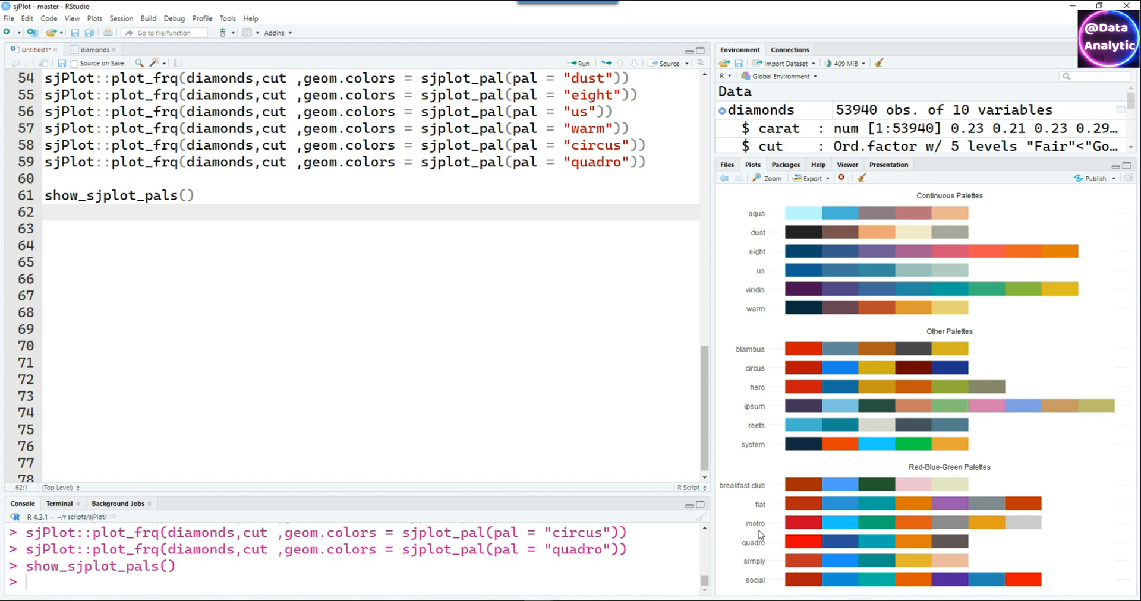
Plot cut titled "Bar Chart of cuts of diamonds" with axis titles 20, labels 10, title 30
text(sjPlot::plot_frq(diamonds,cut)
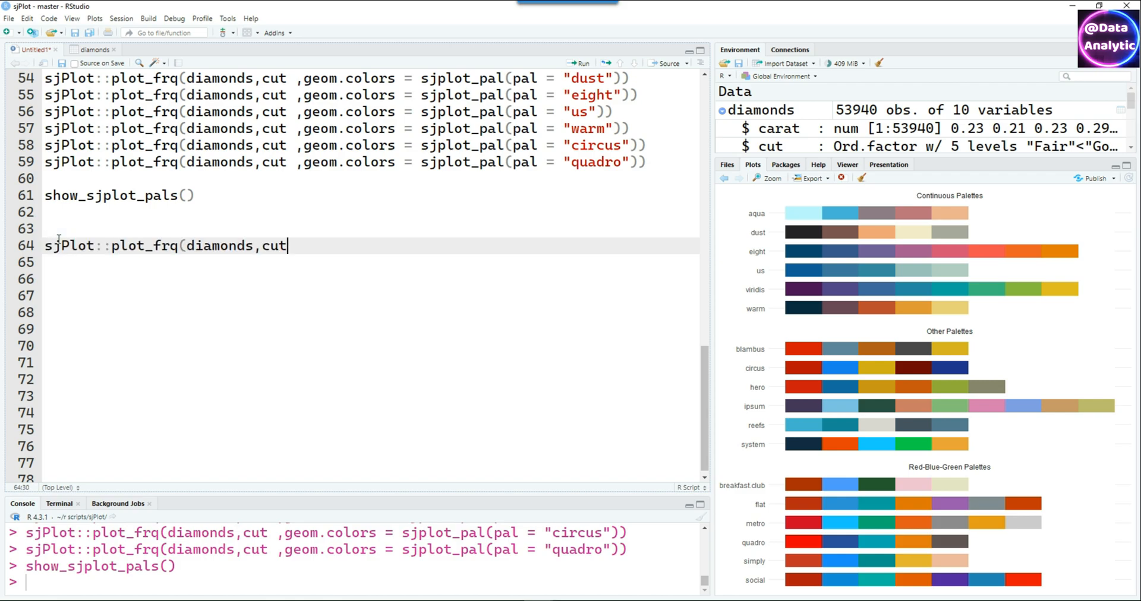
text(,title = "Bar Chart of cuts of diamonds" ) +)
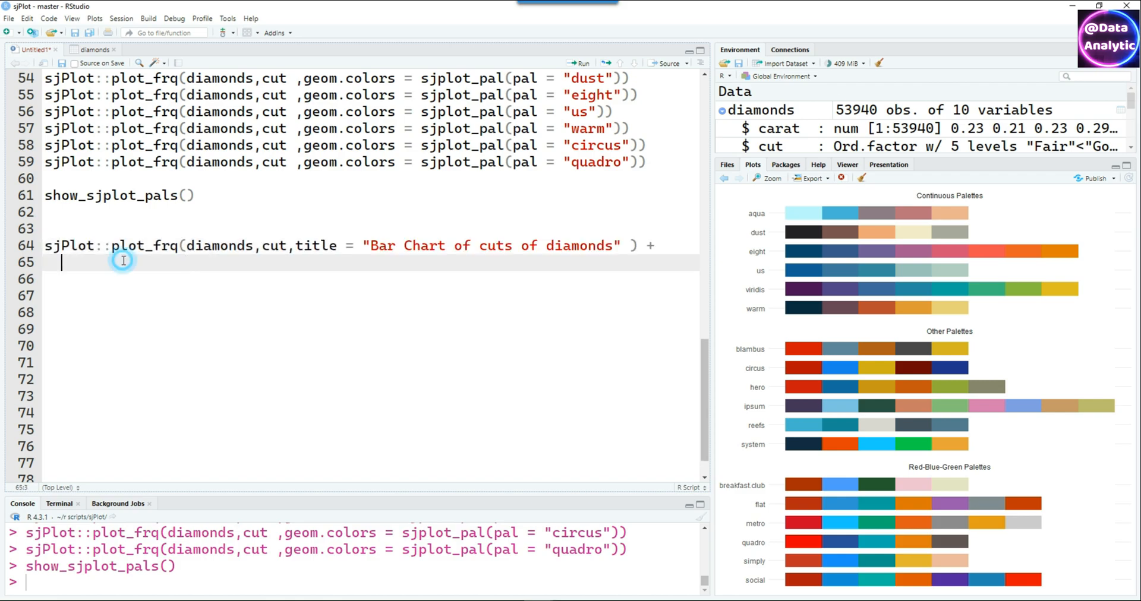
text(font_size(axis_title.x = 20)
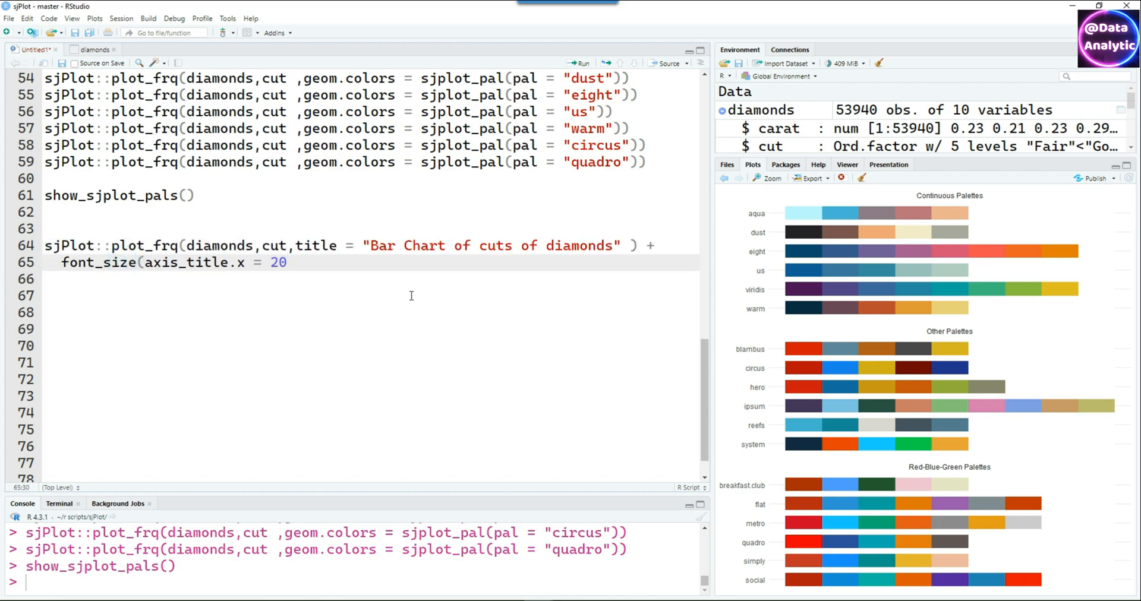
click(581, 62)
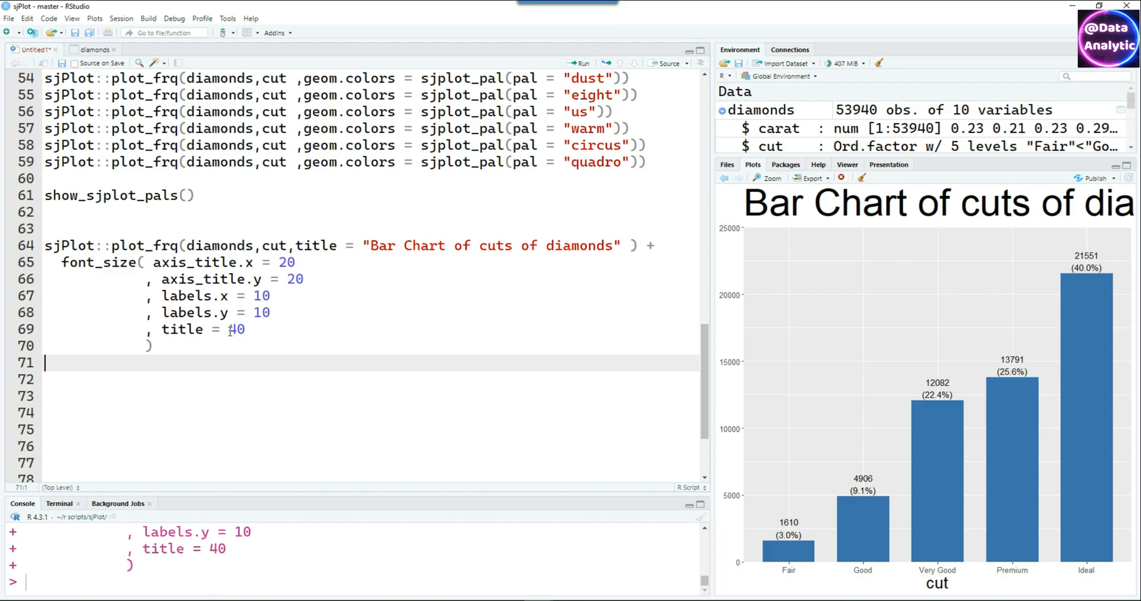
text(3)
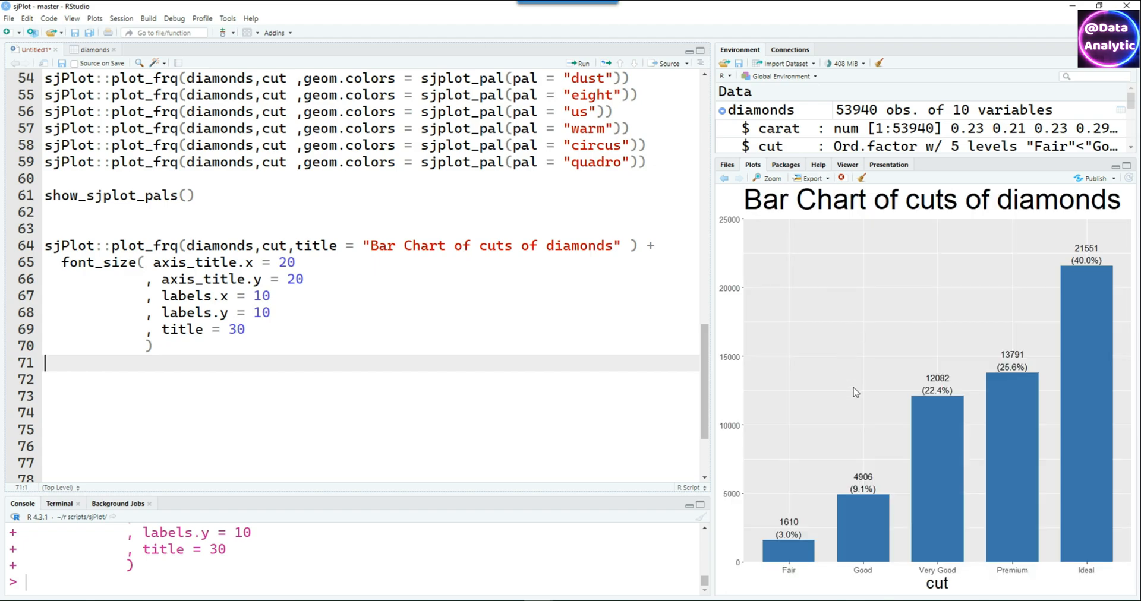
Plot ascending cut chart "Cuts of diamonds" with renamed labels, metro palette, wrapped text
click(83, 265)
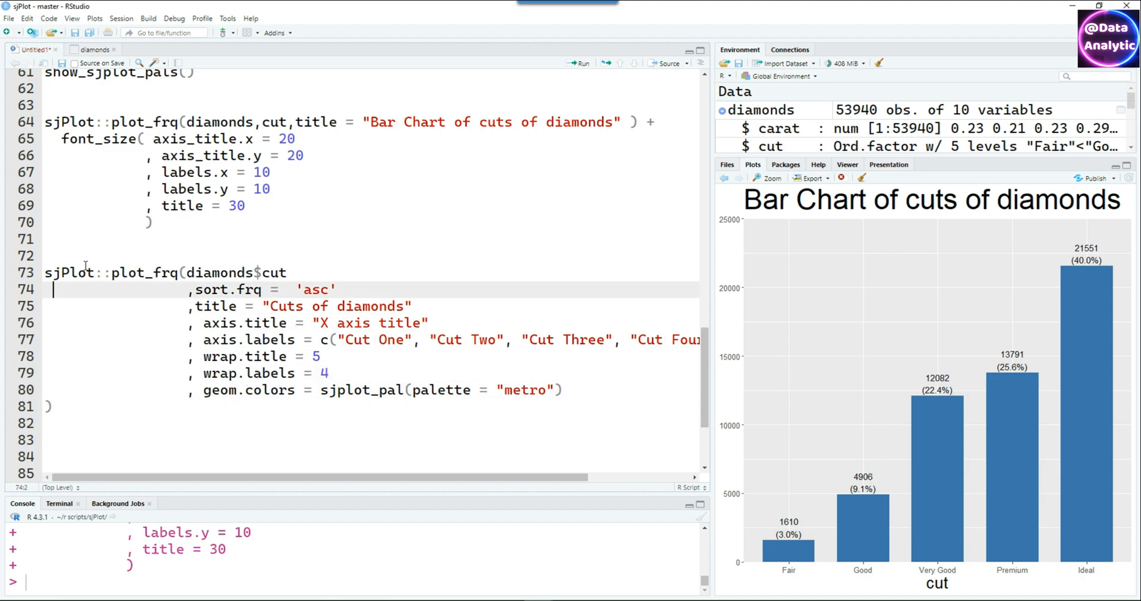
mouse_move(506, 347)
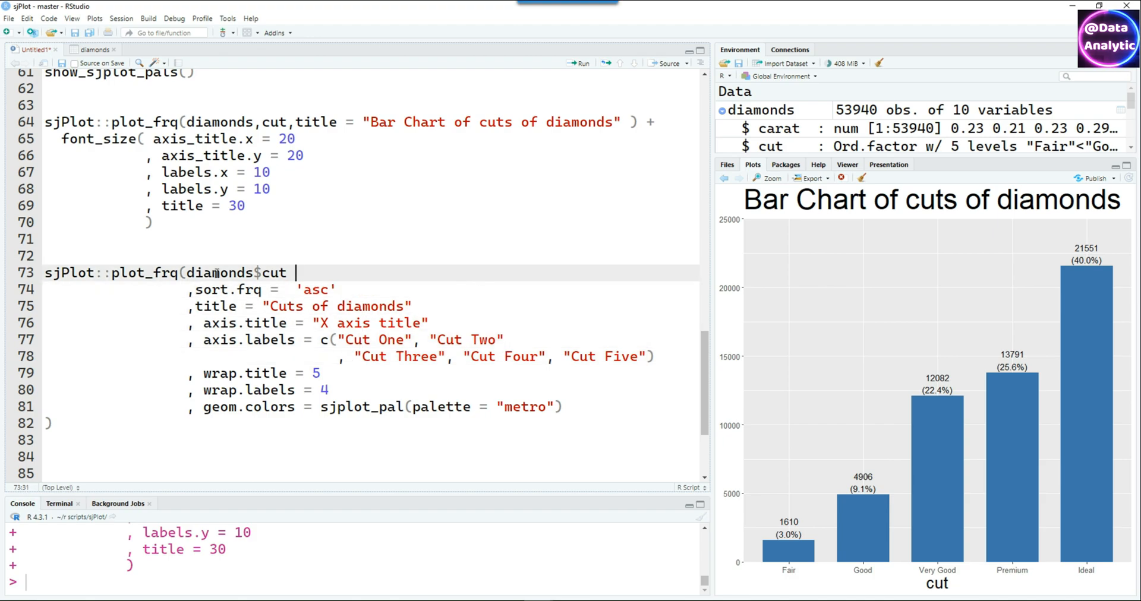
click(181, 306)
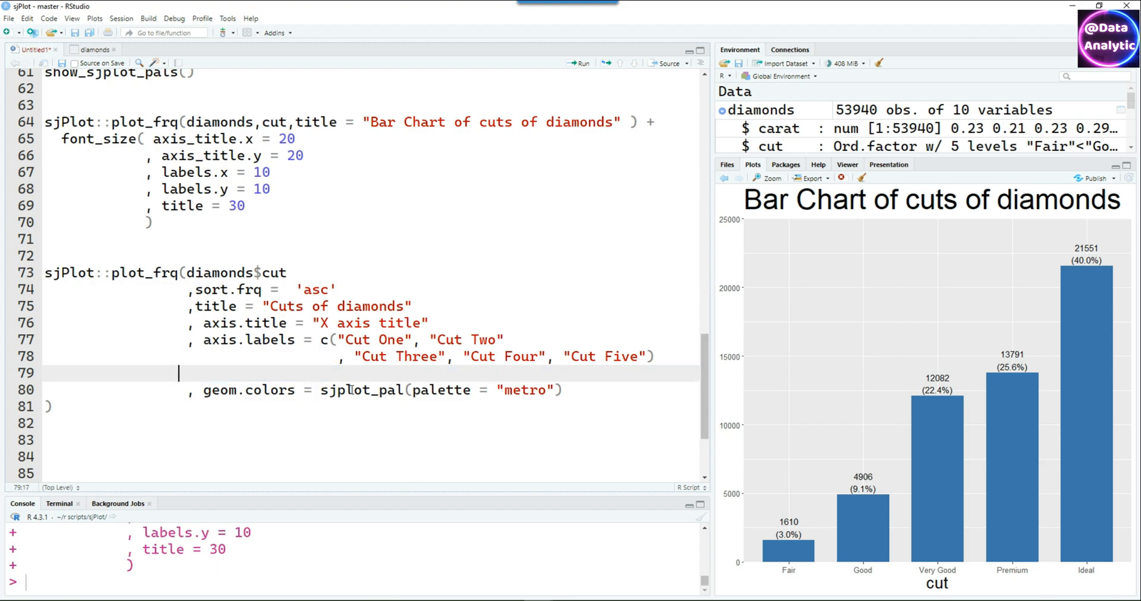
click(471, 390)
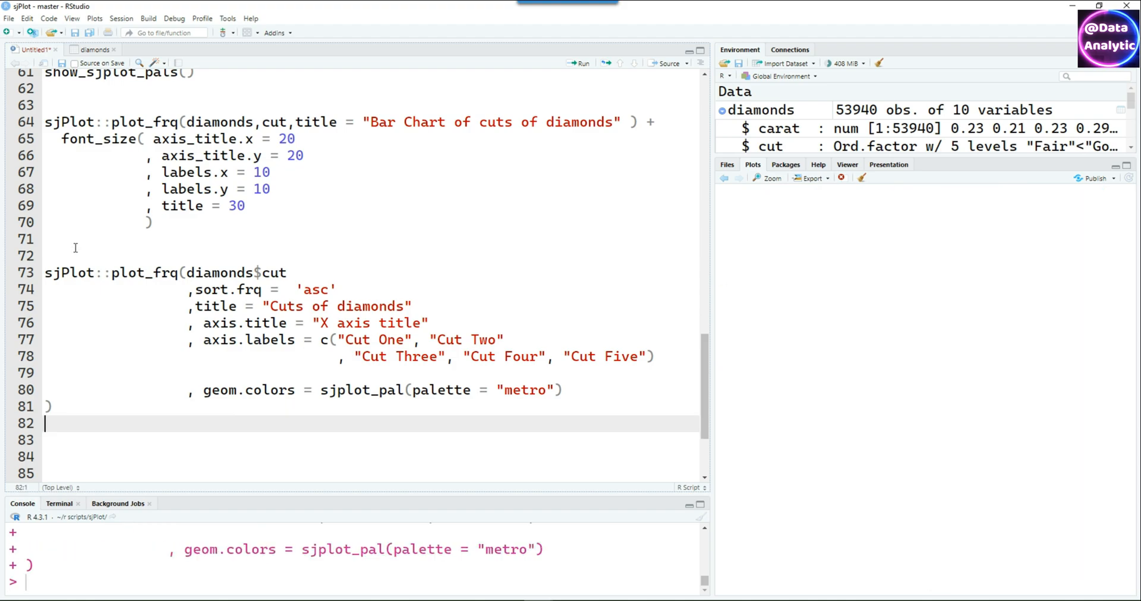
click(577, 62)
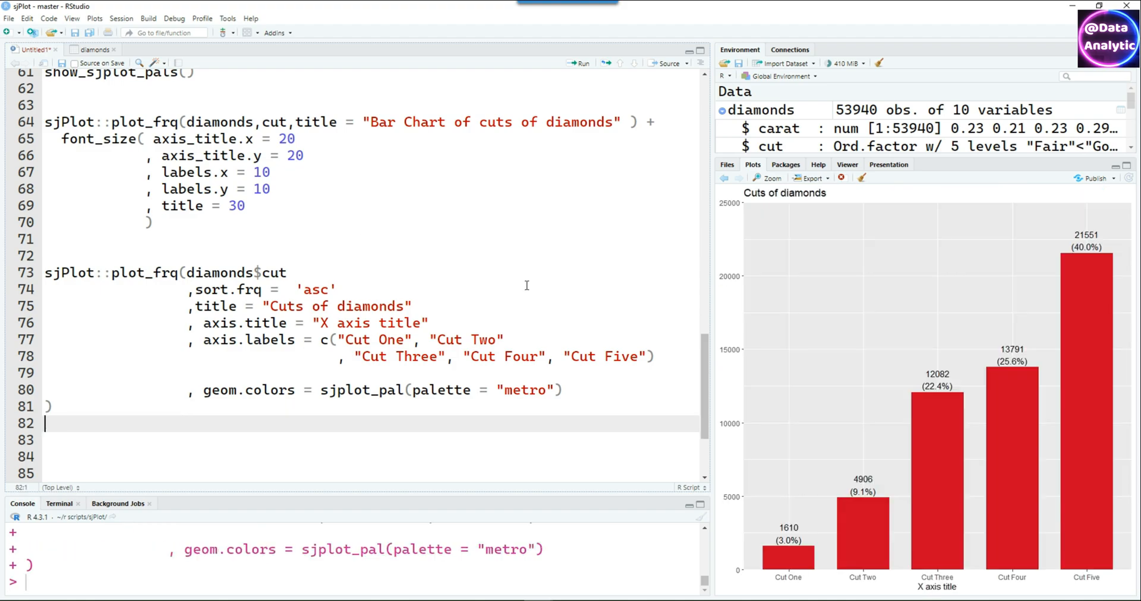
mouse_move(1006, 580)
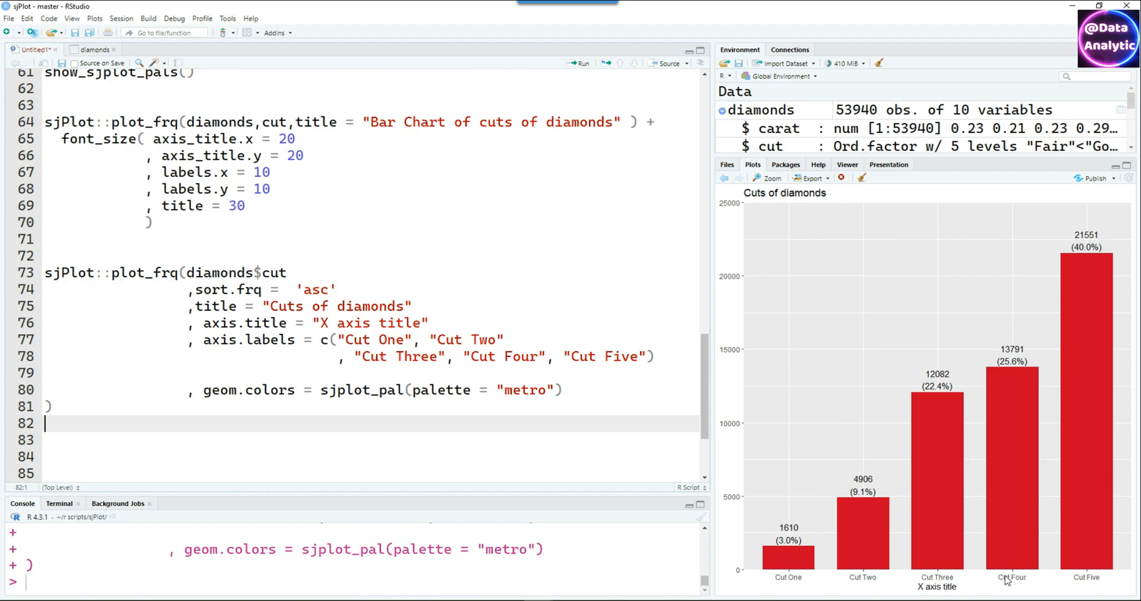
click(204, 374)
text(, wrap.title = 5)
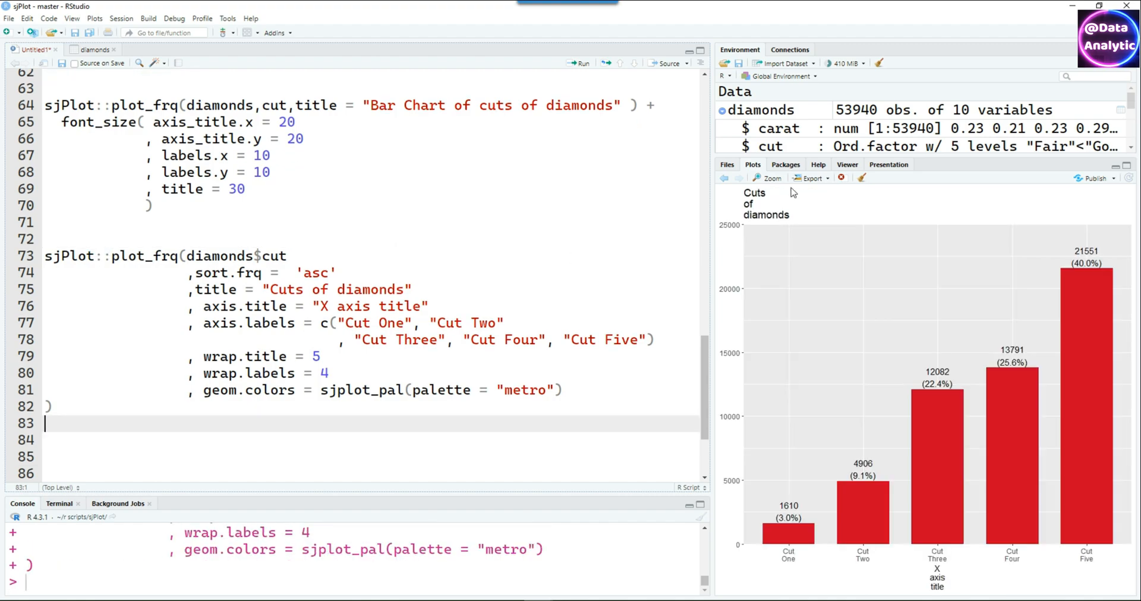
mouse_move(867, 557)
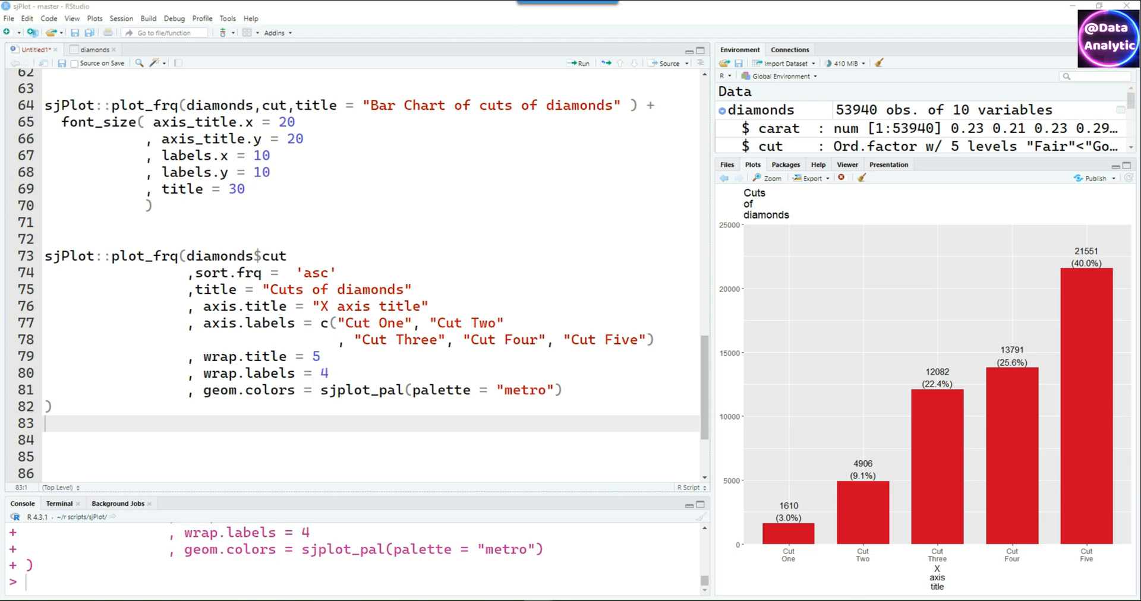
Run the grouped diamonds %>% group_by(cut) clarity charts with plot_grid and preview them enlarged
scroll(down, 3)
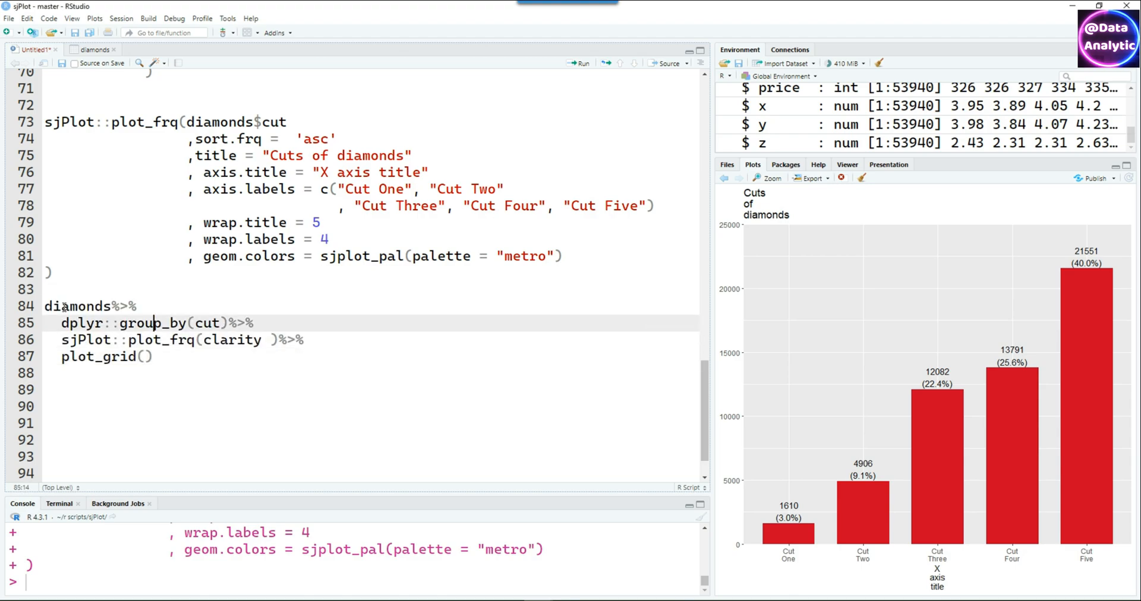
click(577, 62)
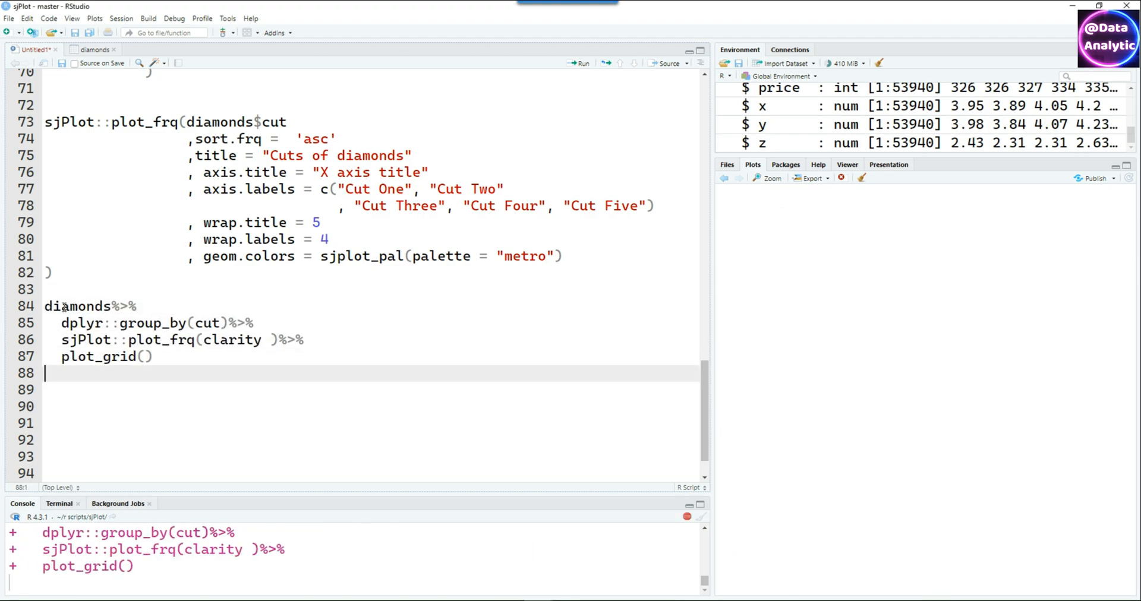
click(577, 63)
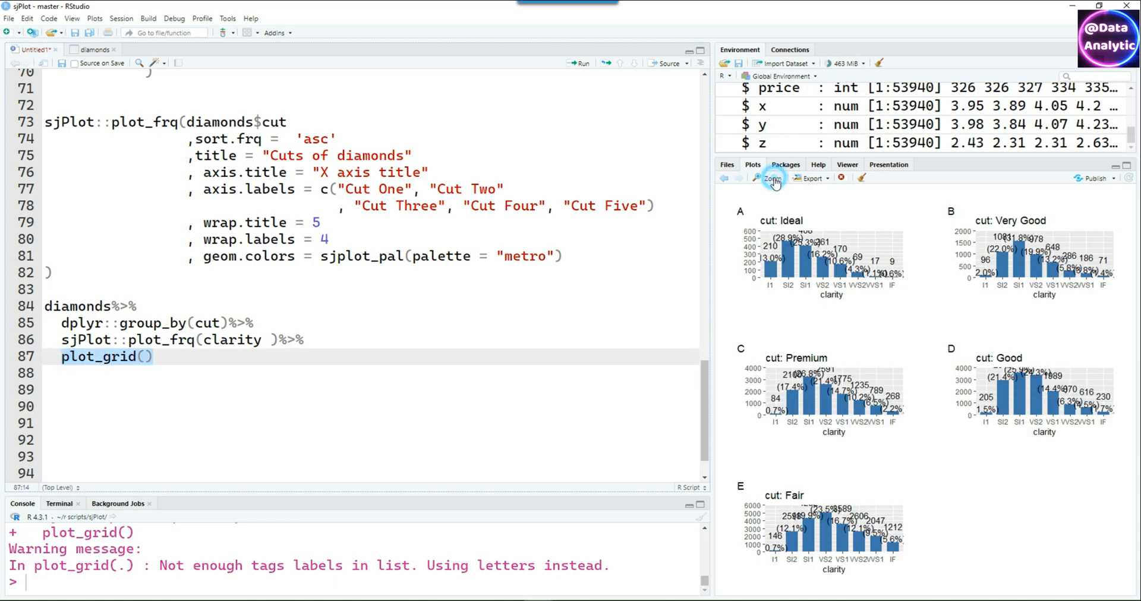
click(768, 178)
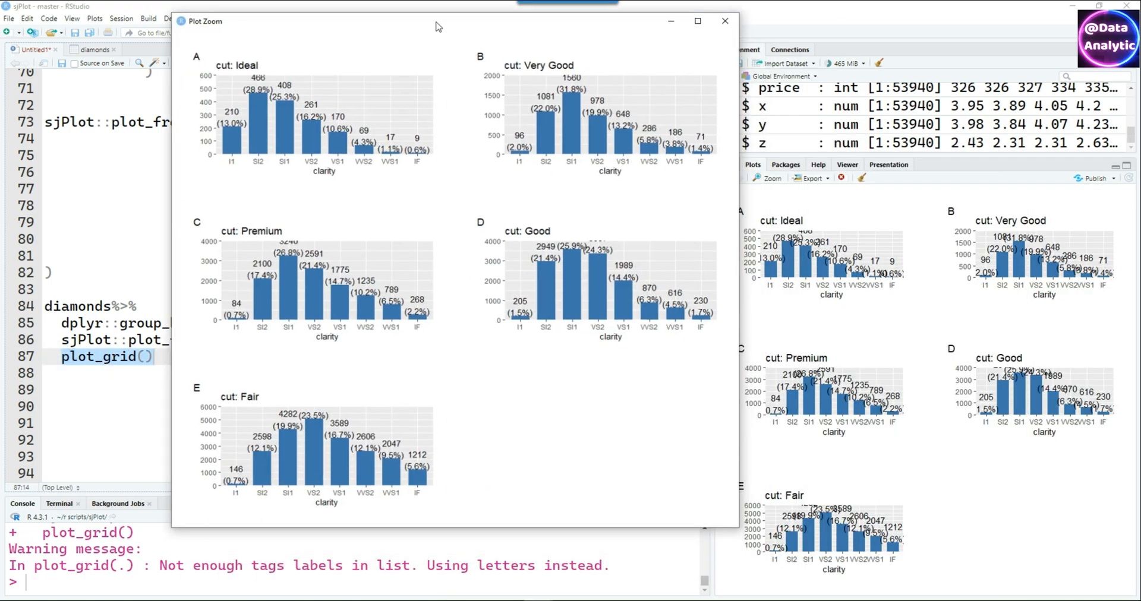
click(697, 21)
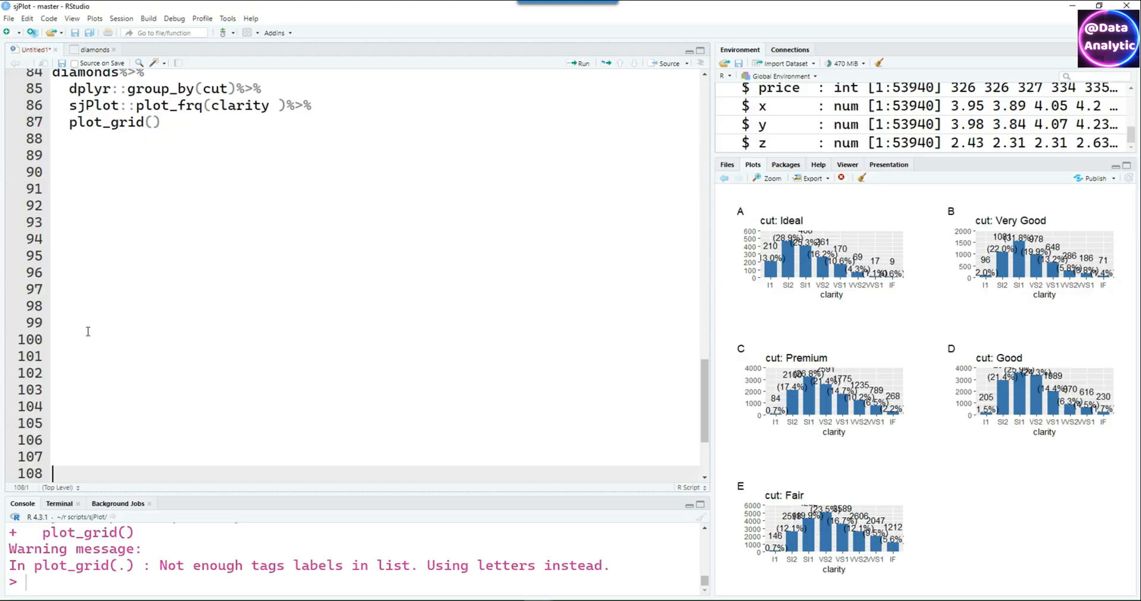
Store the cut chart as pl, adding theme_classic() and scales::comma y-axis labels
text(# we can use ggplot to enhance our charts furt)
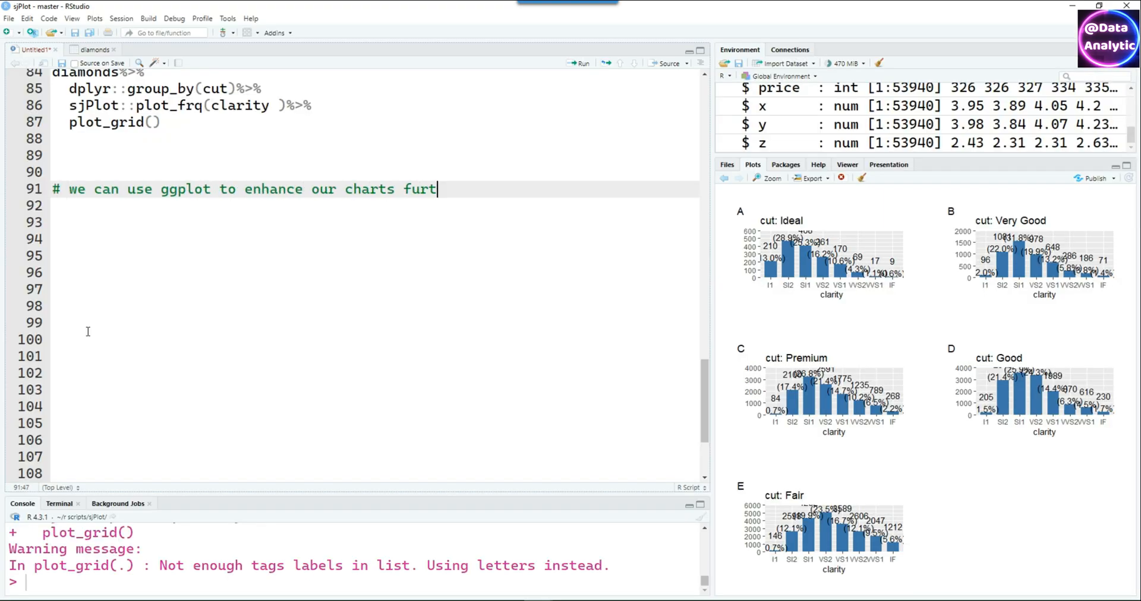
text(her)
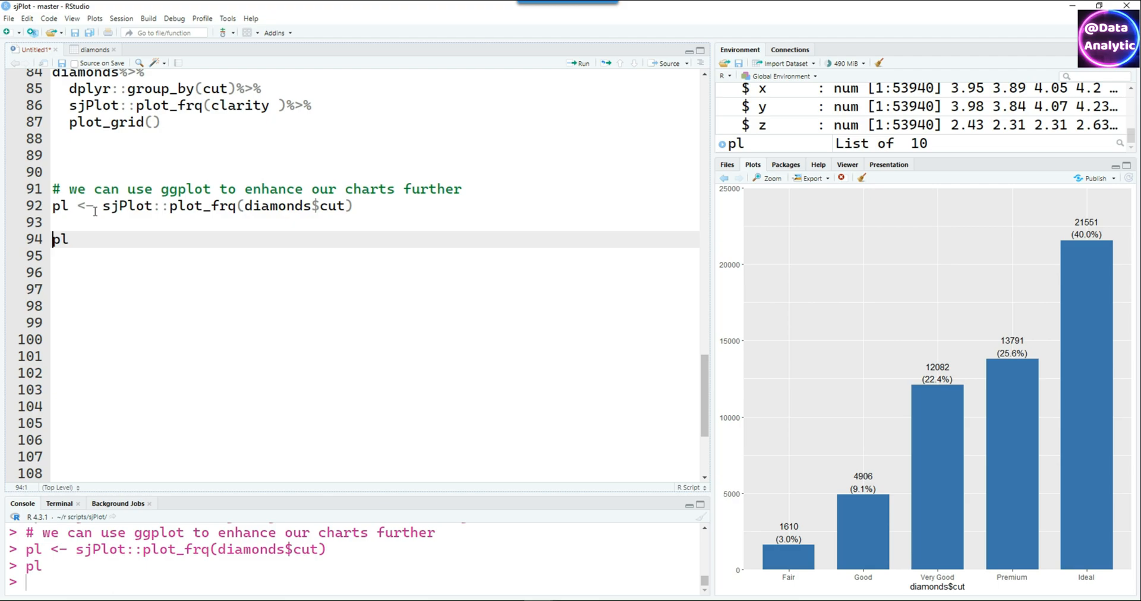
text(pl <- pl + theme_classic())
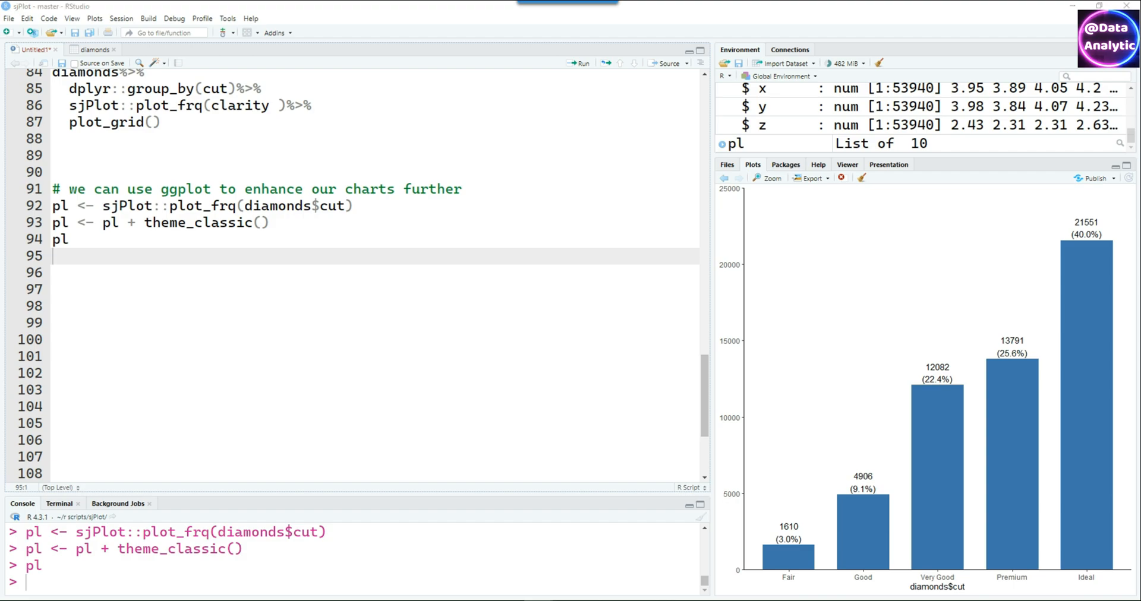
mouse_move(660, 366)
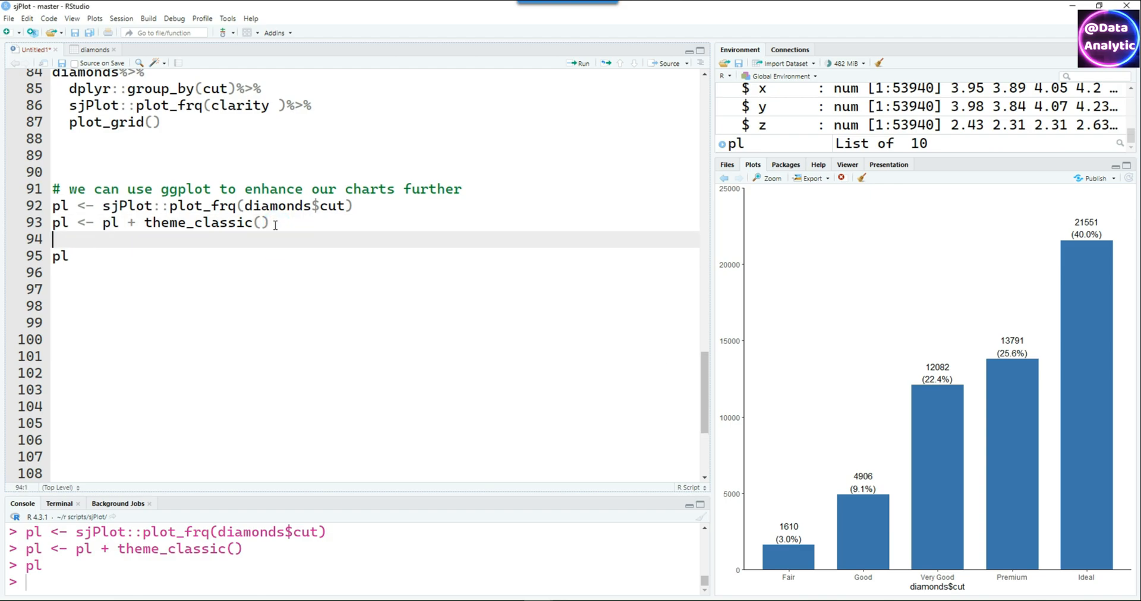
text(pl <- pl + scale_y_continuous(labels = scales::comma))
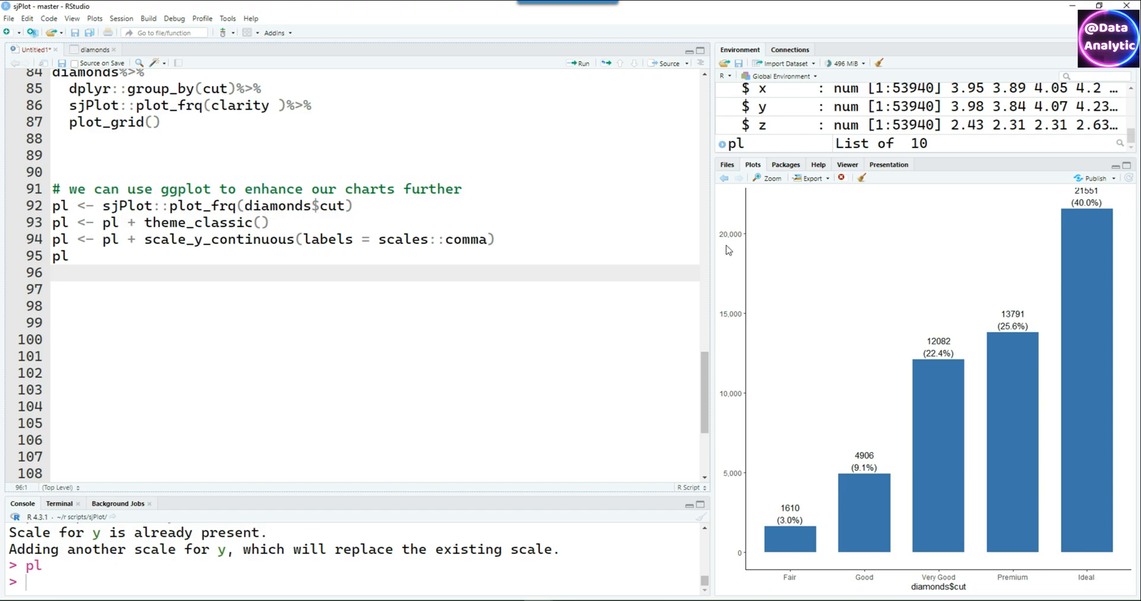
mouse_move(717, 394)
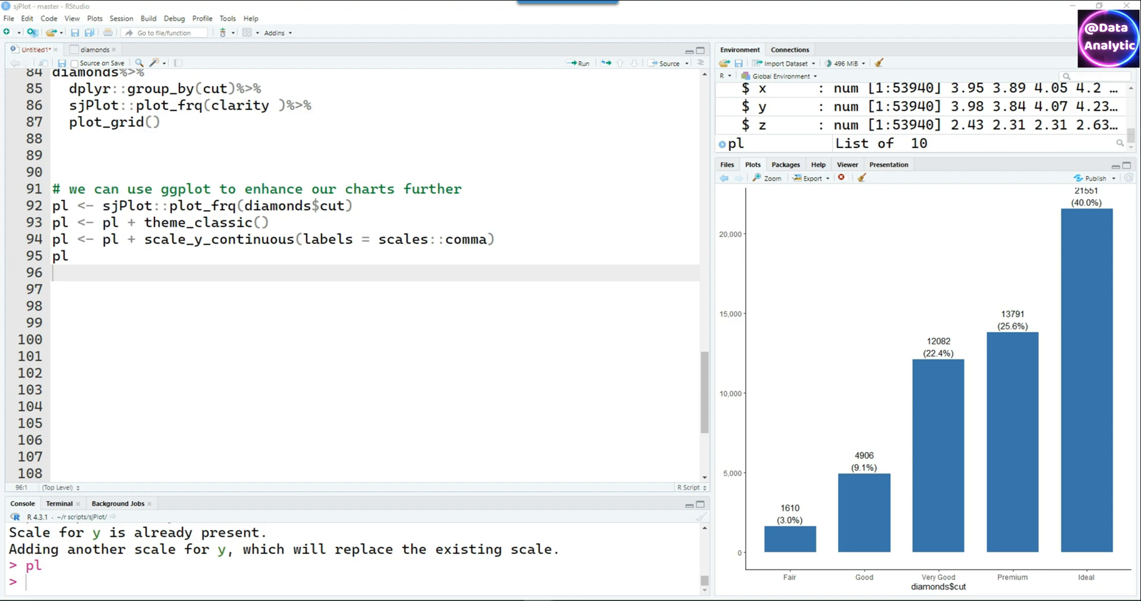
click(517, 240)
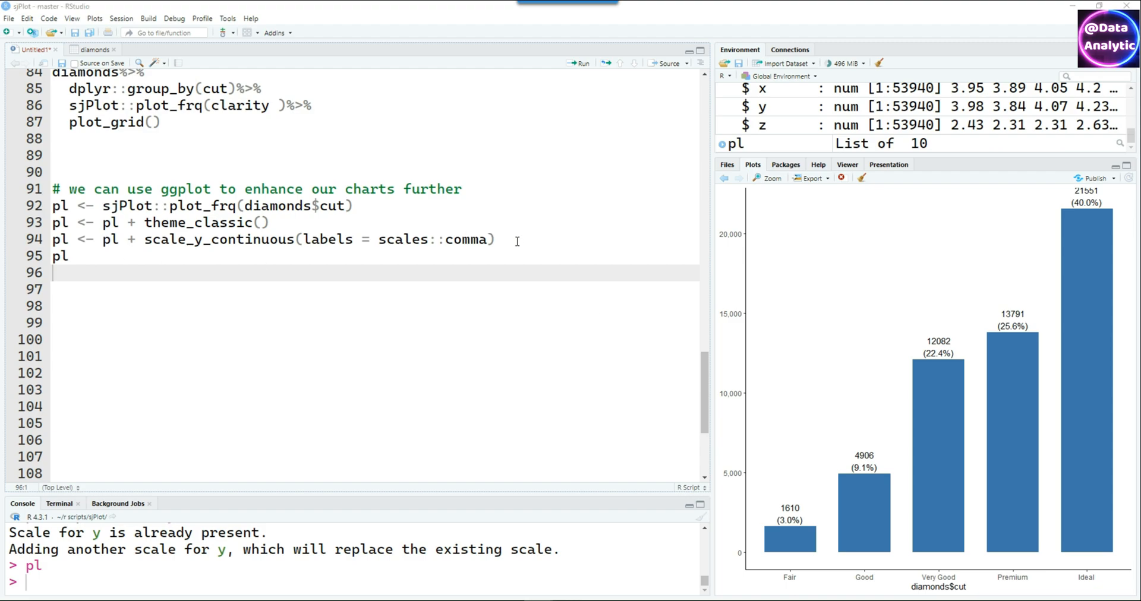
Add the 'Cuts of Diamonds' x-axis label to pl and a '# How dop?' question comment
text(pl <- pl + labs(x = "Cuts of Diamonds"))
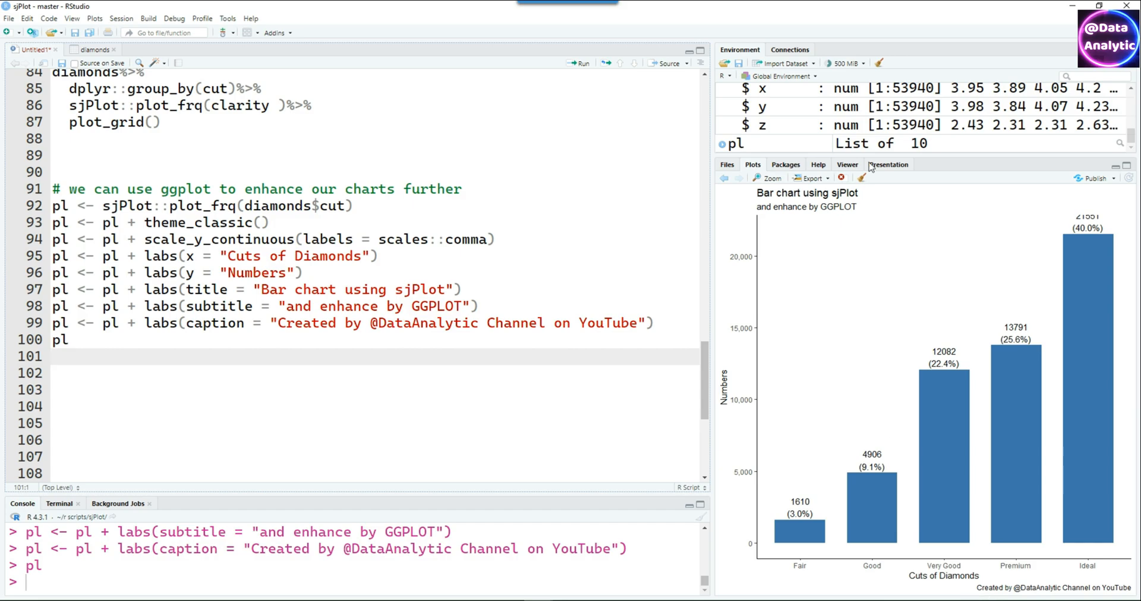
text(# How dop)
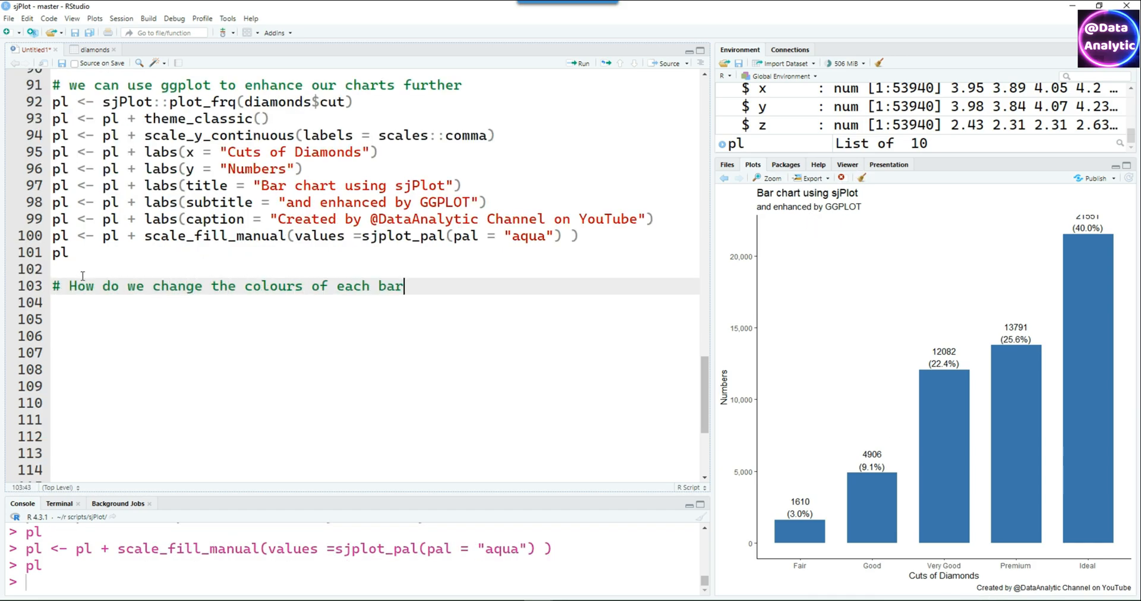
text(?)
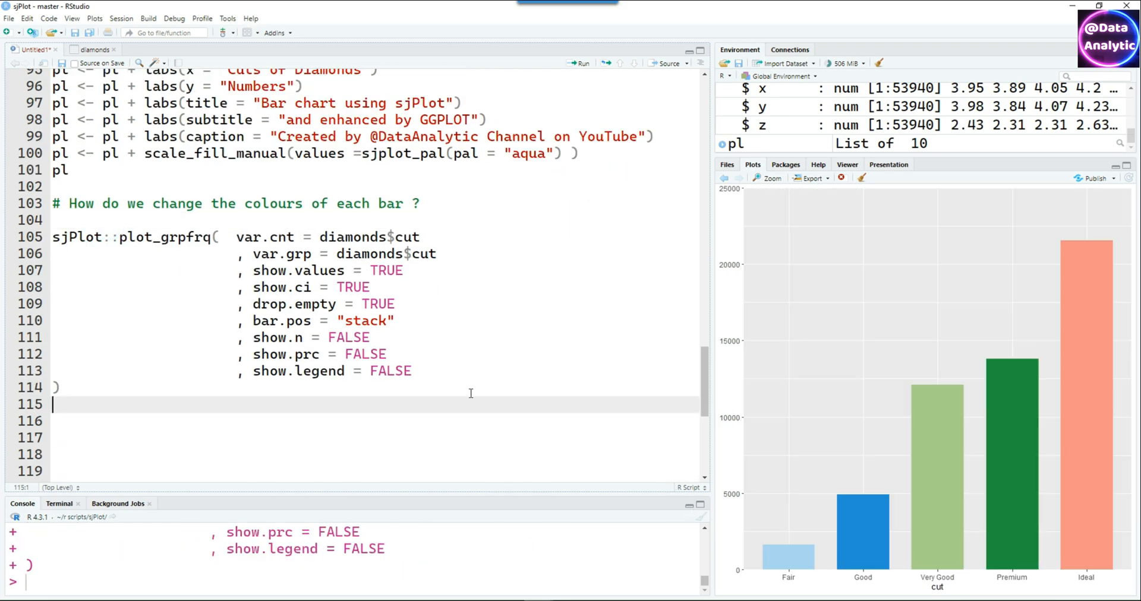
Write the ggplot cut bar chart code, hiding the legend with theme(legend.position = "none")
scroll(down, 3)
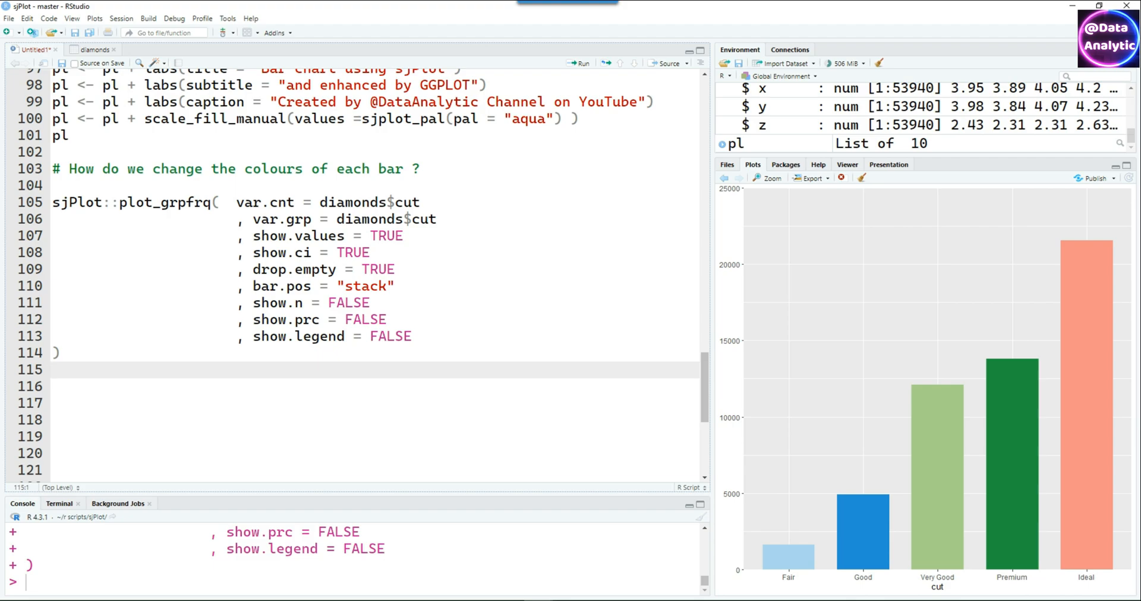
click(52, 370)
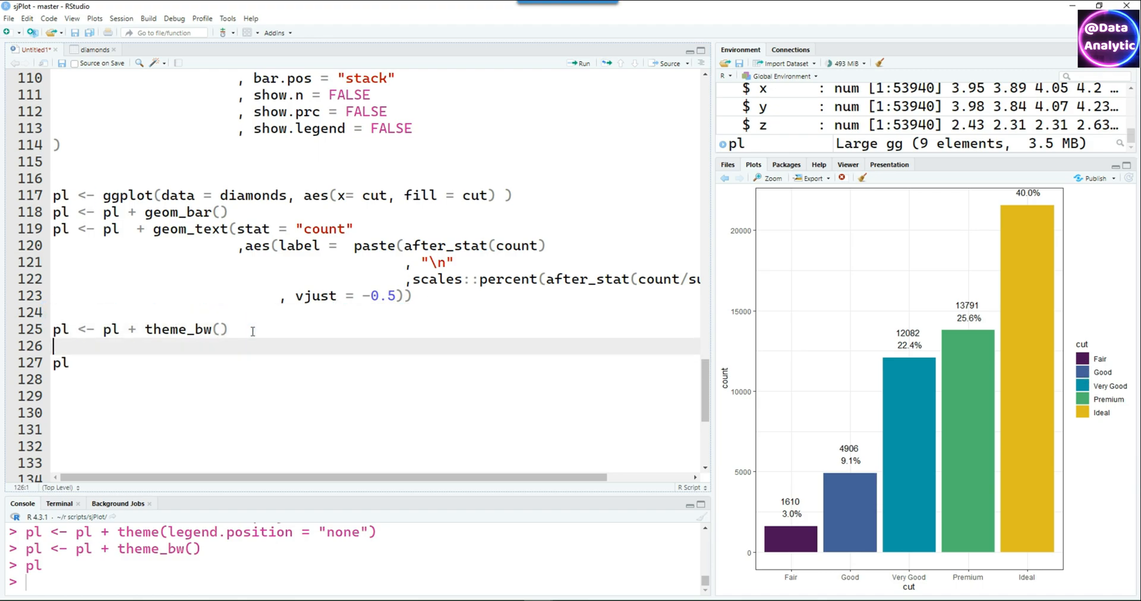
text(pl <- pl + theme(legend.position = "none"))
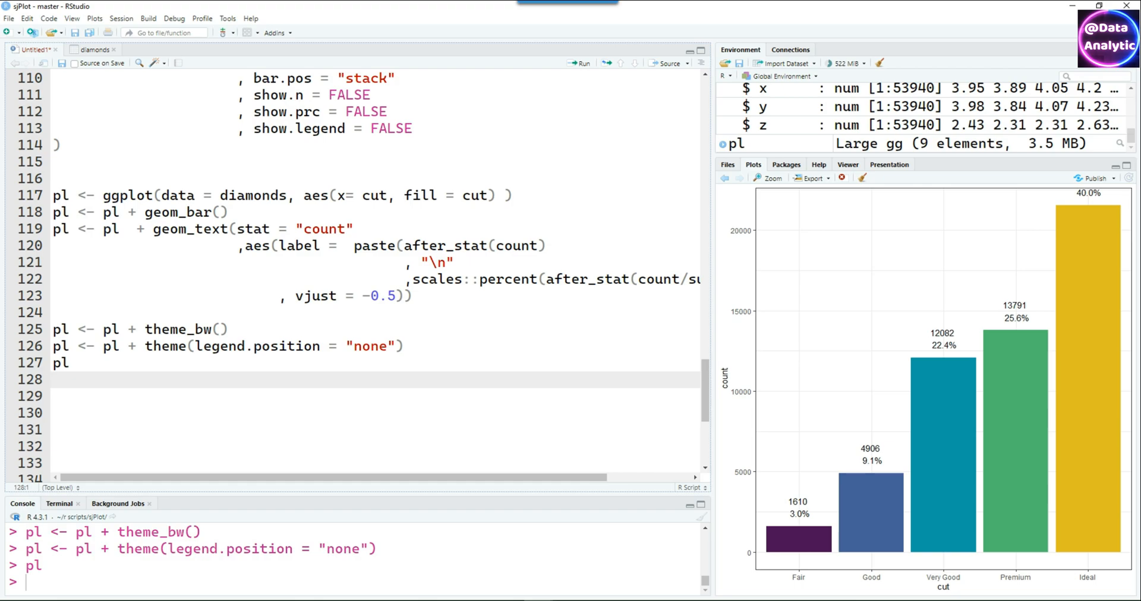
scroll(down, 3)
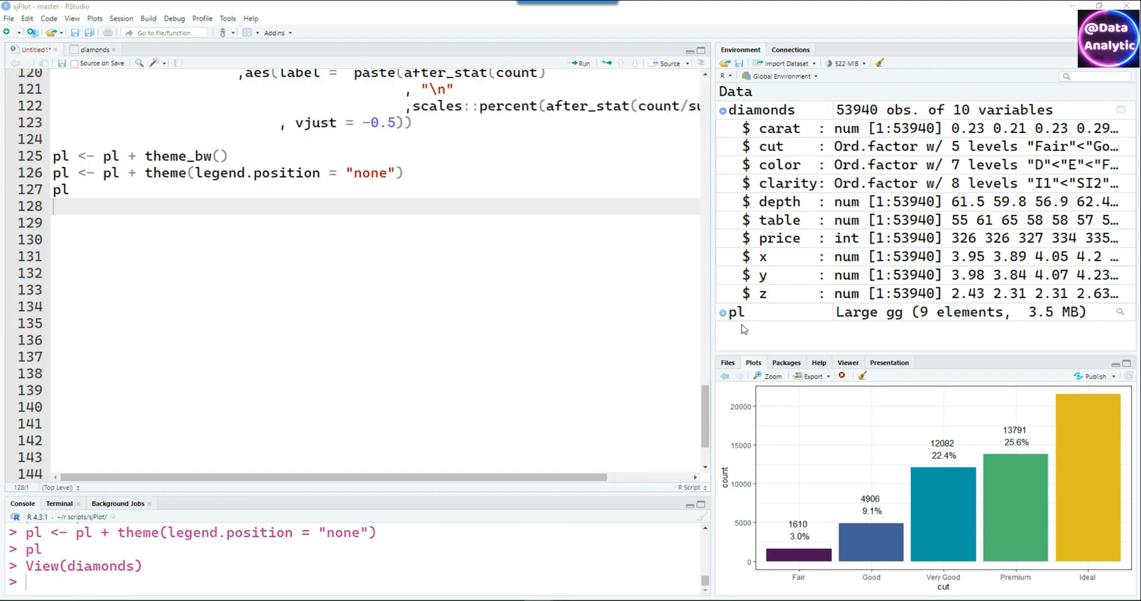
Enter hist(diamonds$price), fivenum(diamonds$price), and pl <- sjPlot::plot_frq(diamonds$cut)
text(hist(d)
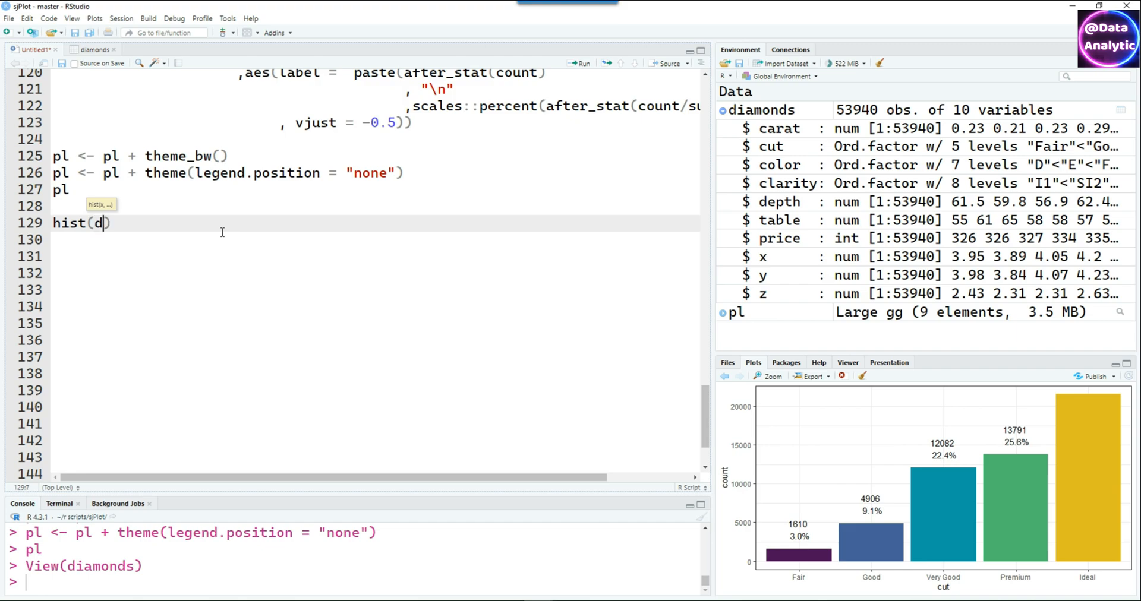
text(iamonds$price)
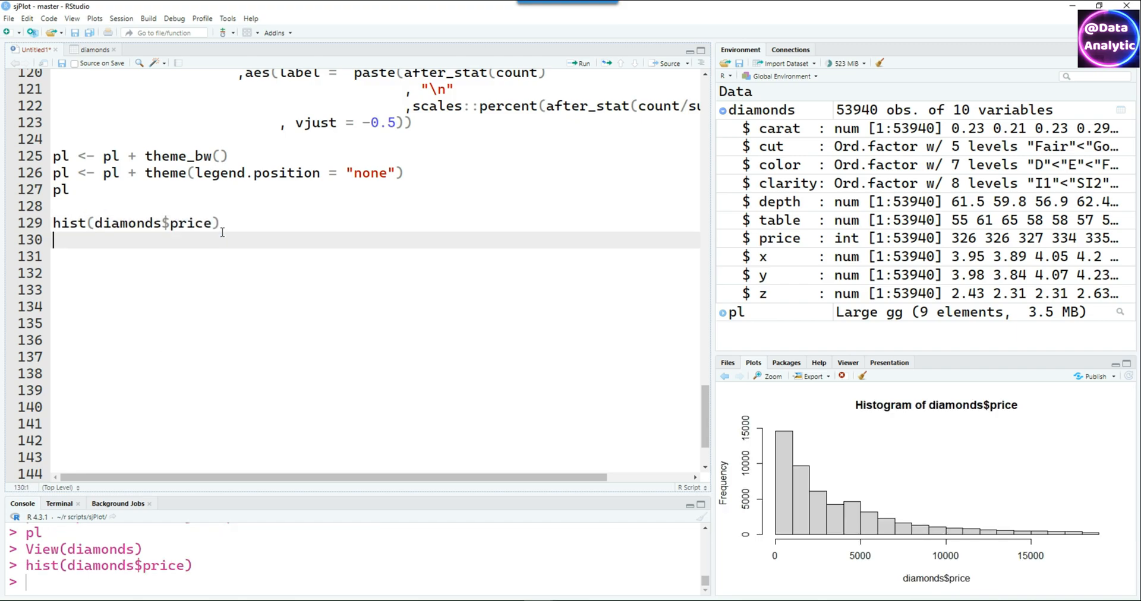
text(fivenum())
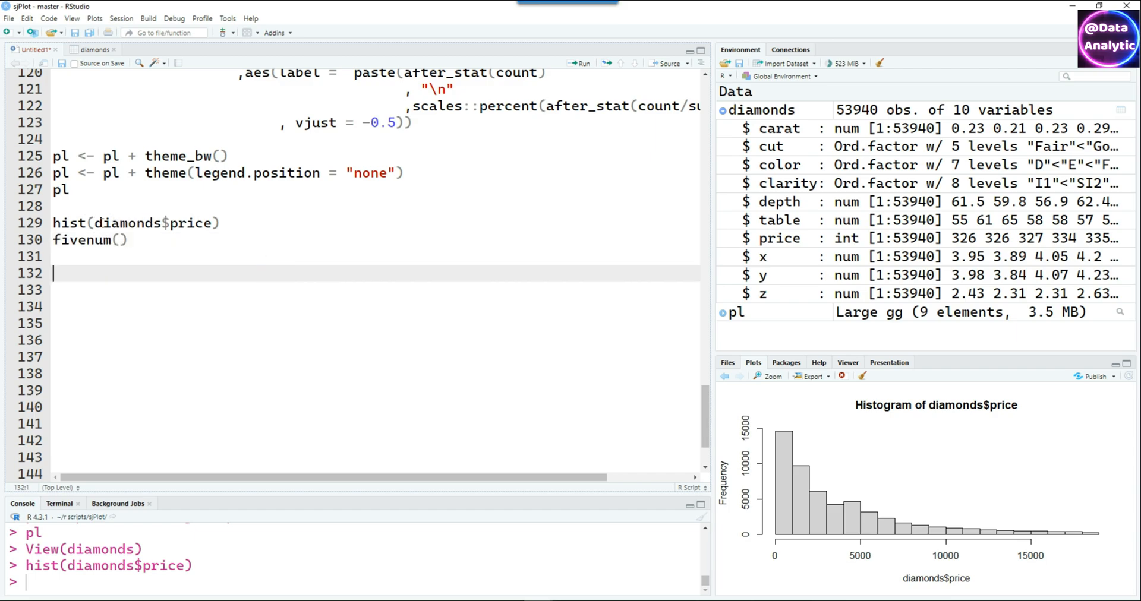
text(diamonds$price)
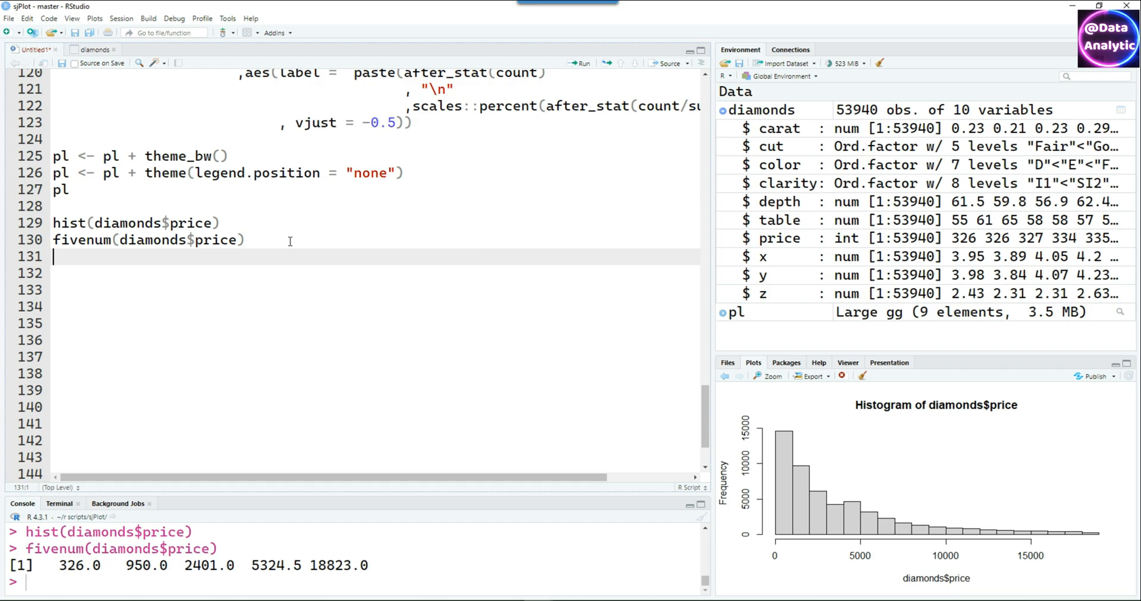
text(pl <- sjPlot::plot_frq(diamonds$cut))
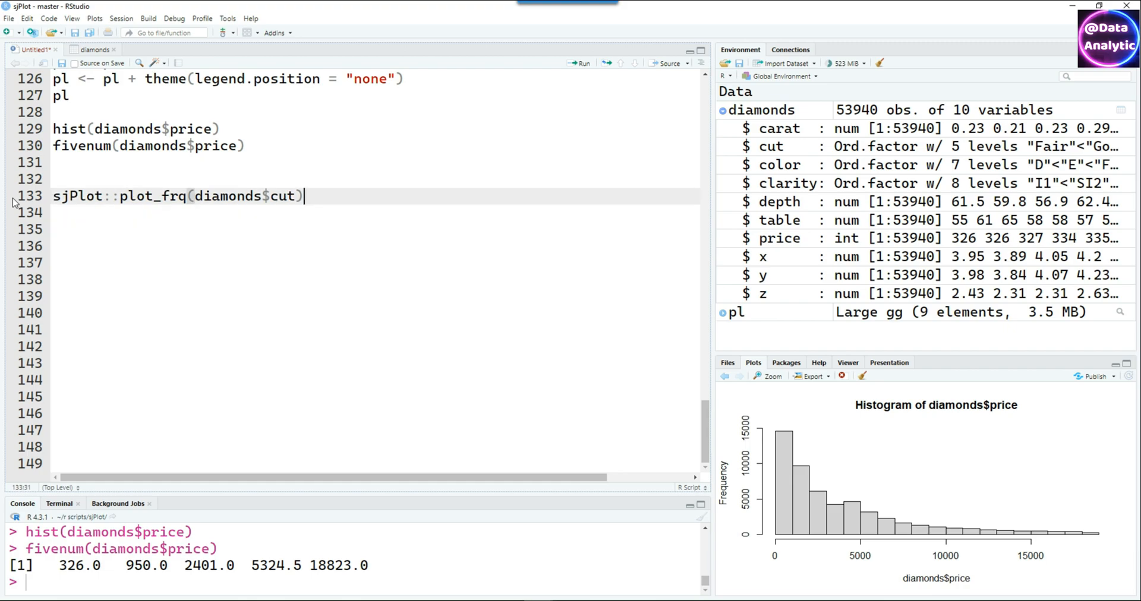
Plot price frequencies, then group price into 1000-wide bands with sjmisc::group_var
text(price)
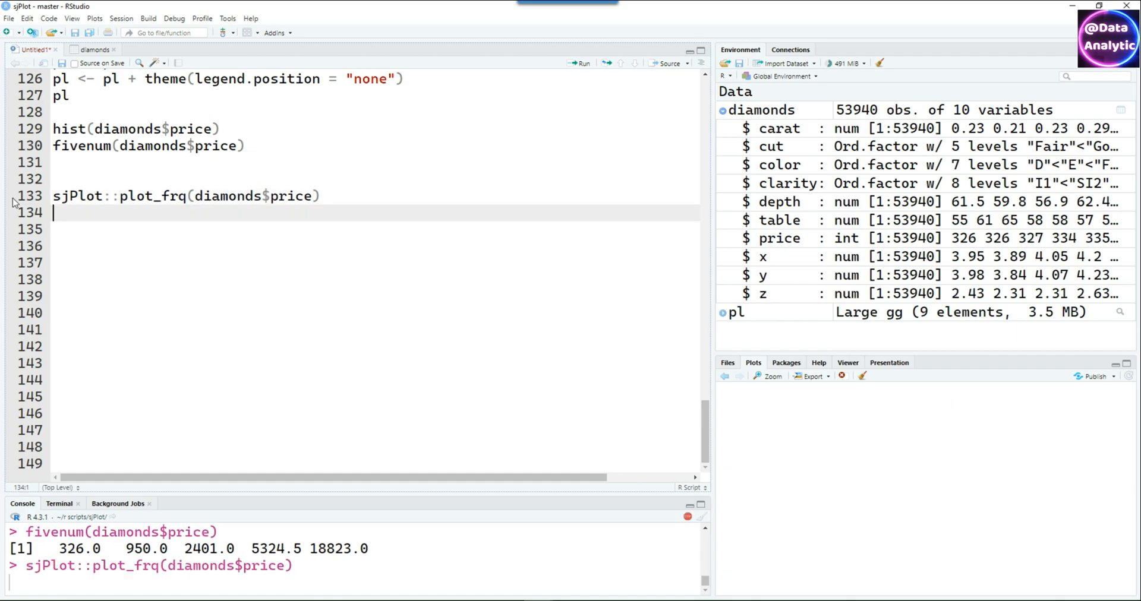
key(Return)
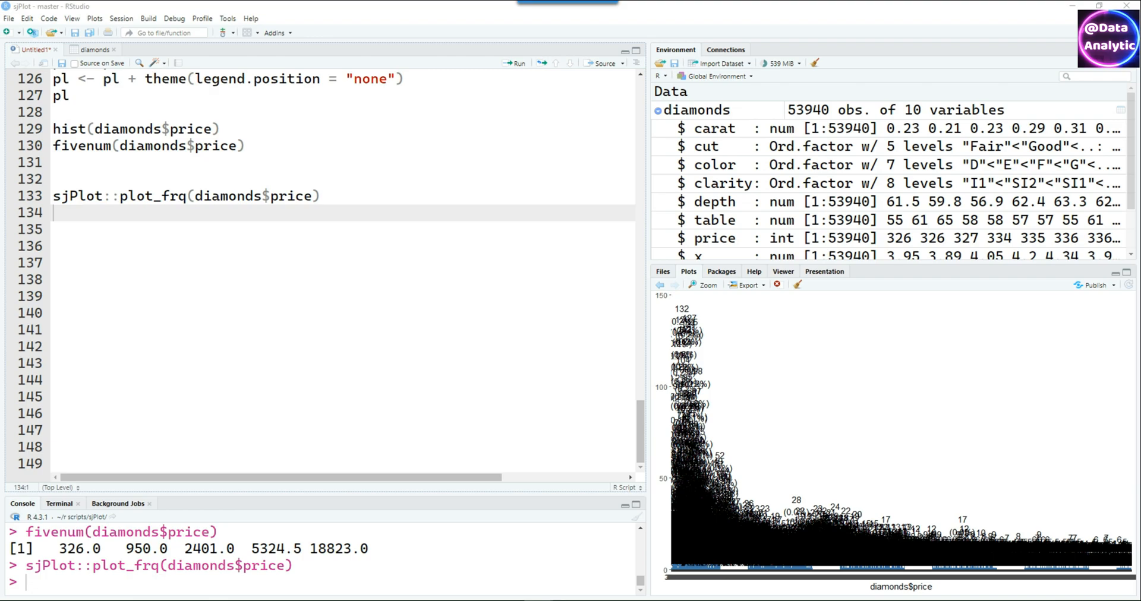
mouse_move(243, 329)
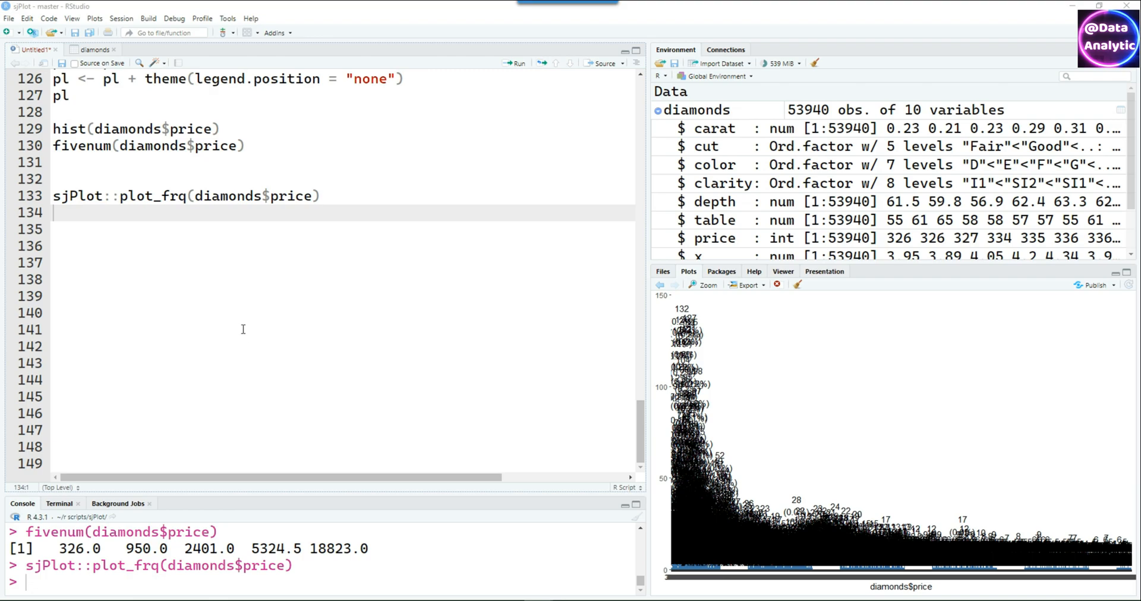
text(sjmisc::group_var(diamonds$price,size = 1000))
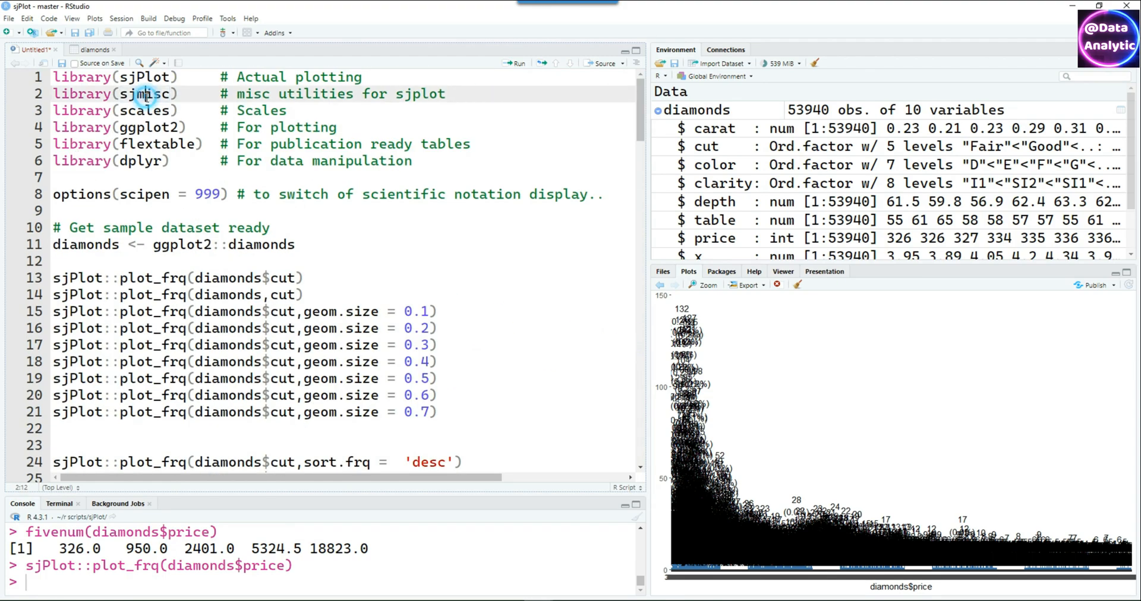
scroll(down, 3)
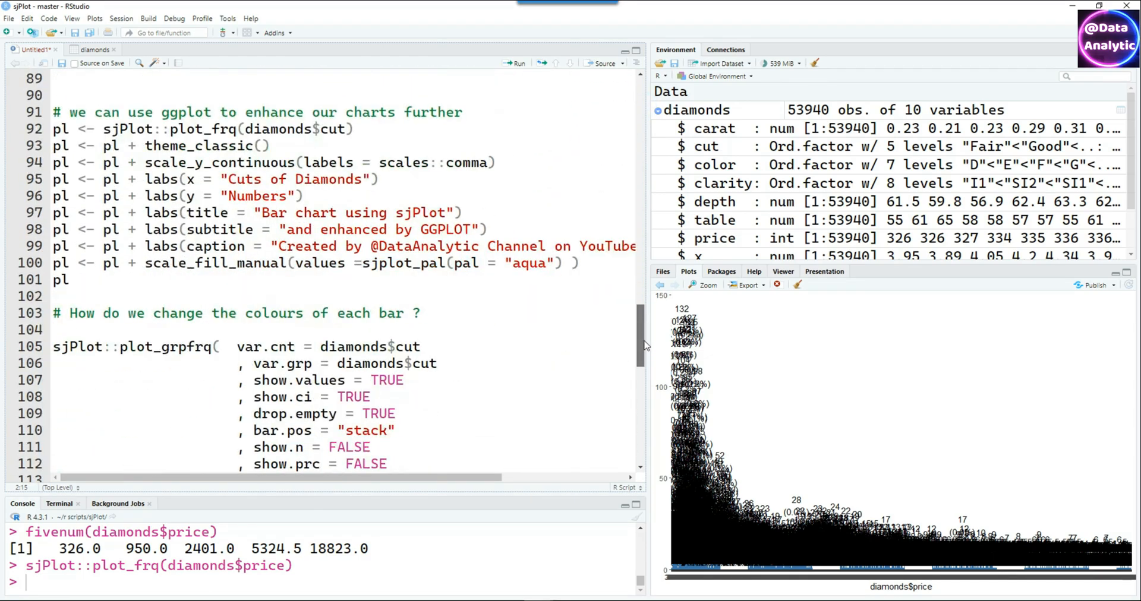
scroll(down, 3)
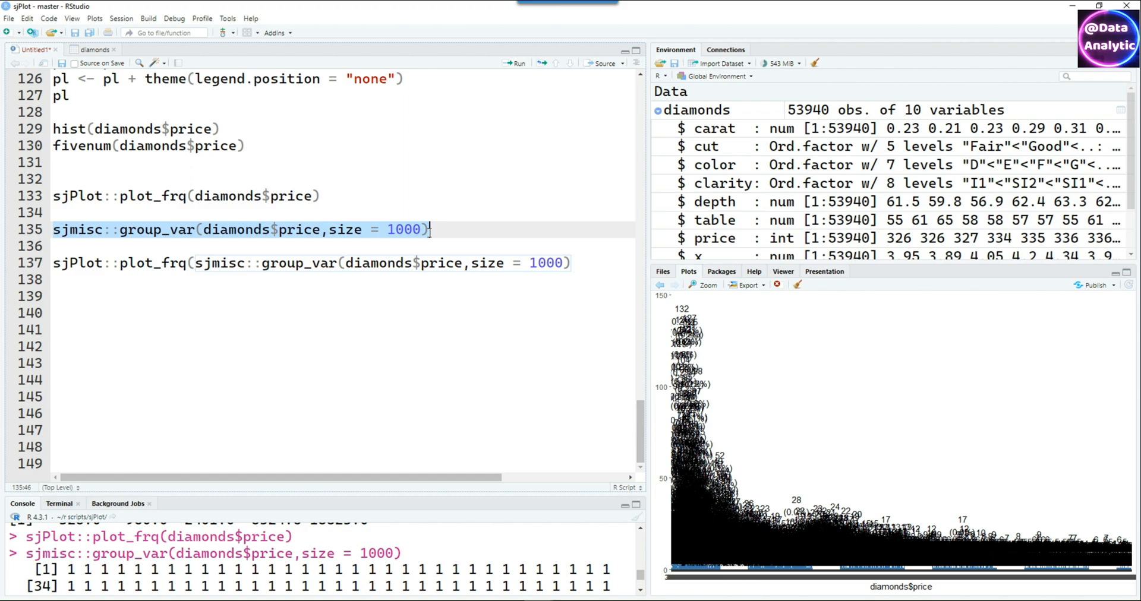
Close the plot_frq(group_var(...)) line's parenthesis to draw the 19 price-band bars
click(573, 262)
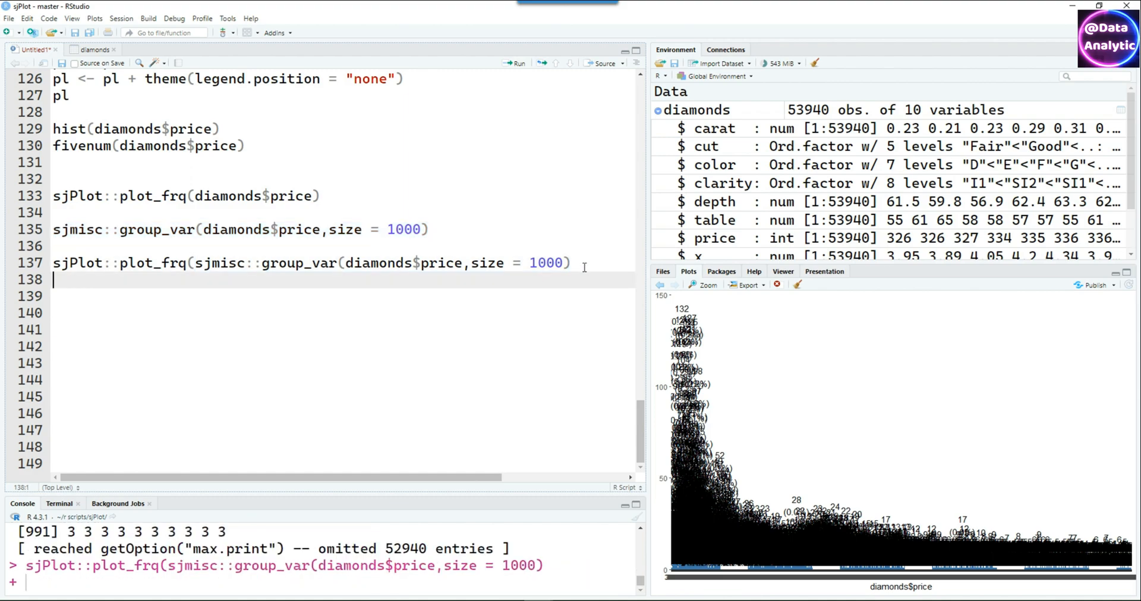
text())
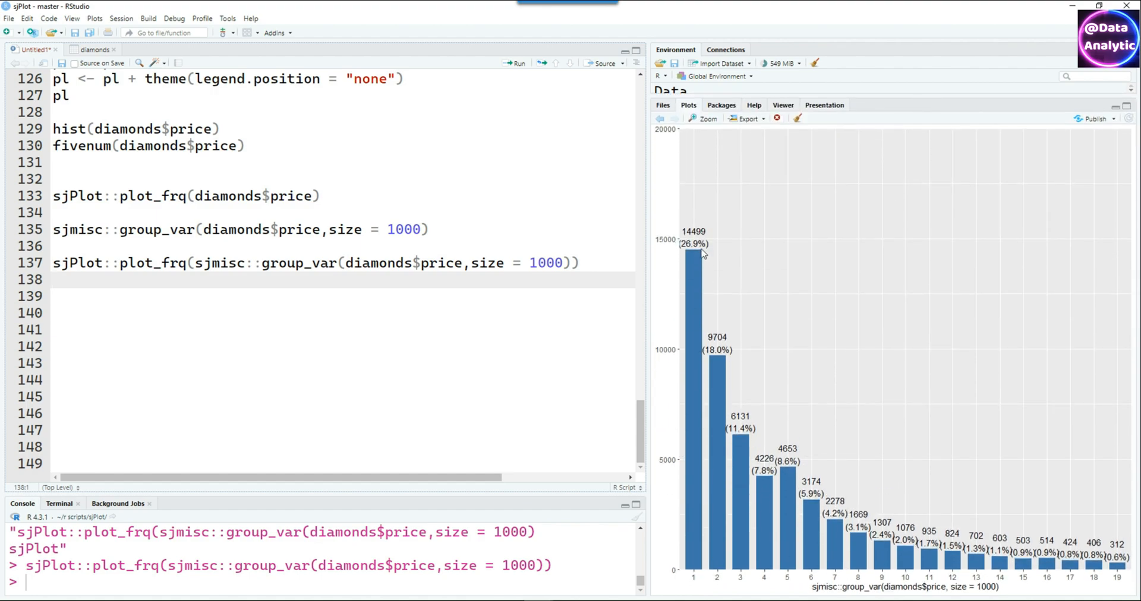
mouse_move(972, 580)
text(xis.labels = sjmisc::group_labels (diamonds$price,size = 1000))
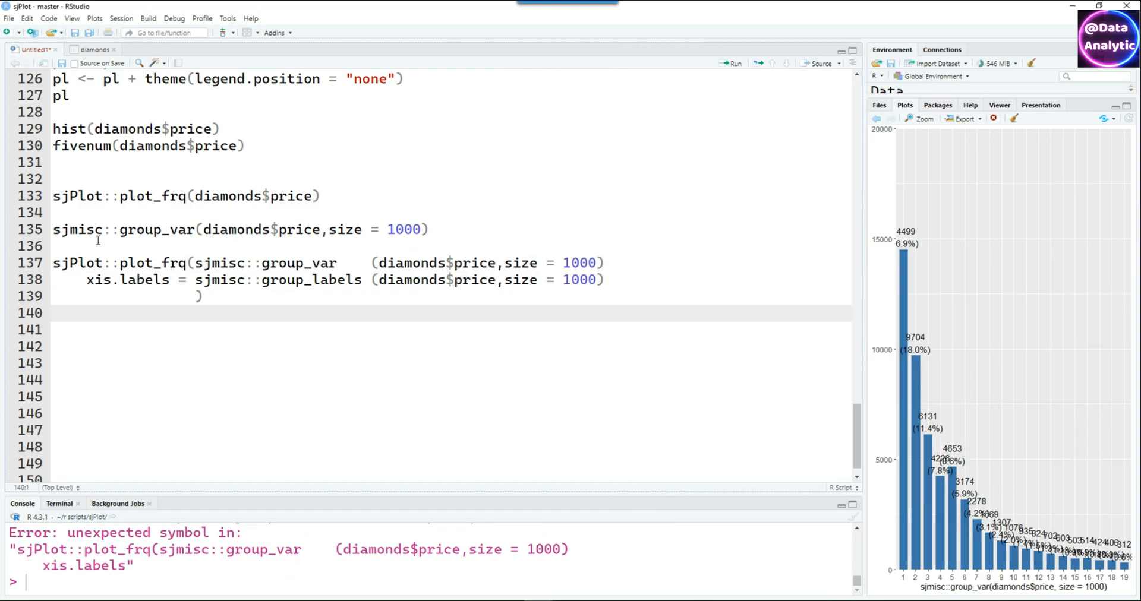
Fix the axis.labels argument for range labels like 0-999, then zoom the chart
click(86, 279)
text(,a)
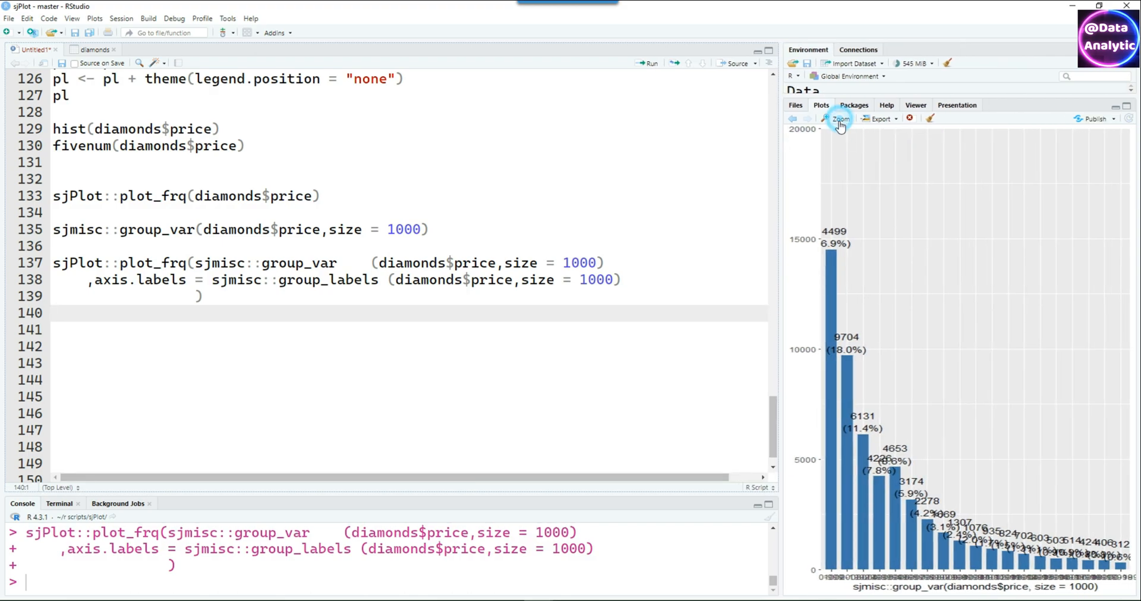
click(839, 118)
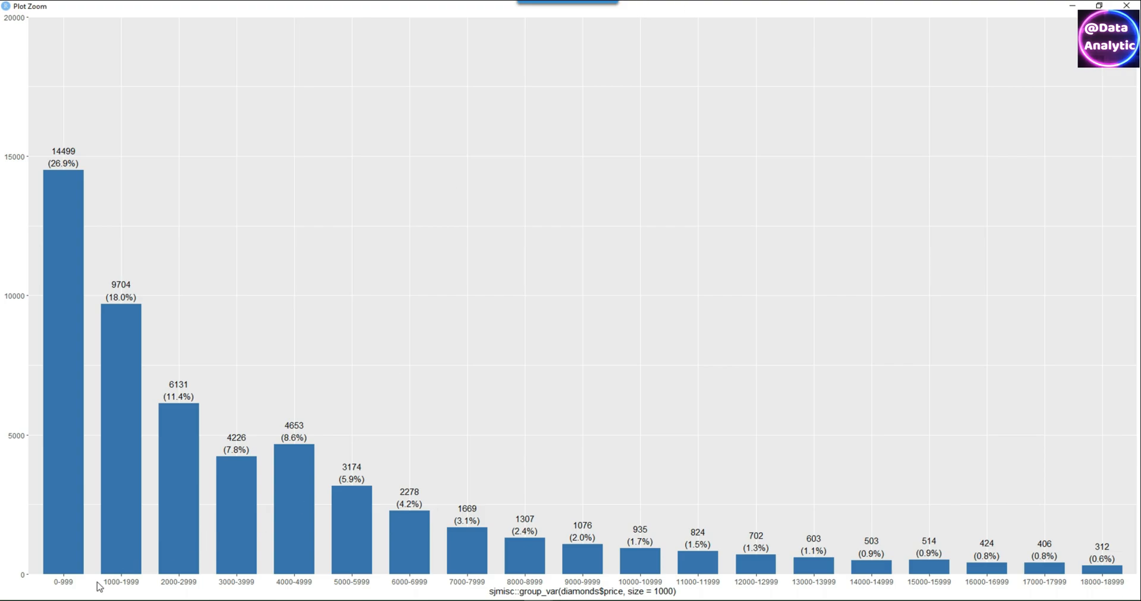
mouse_move(173, 588)
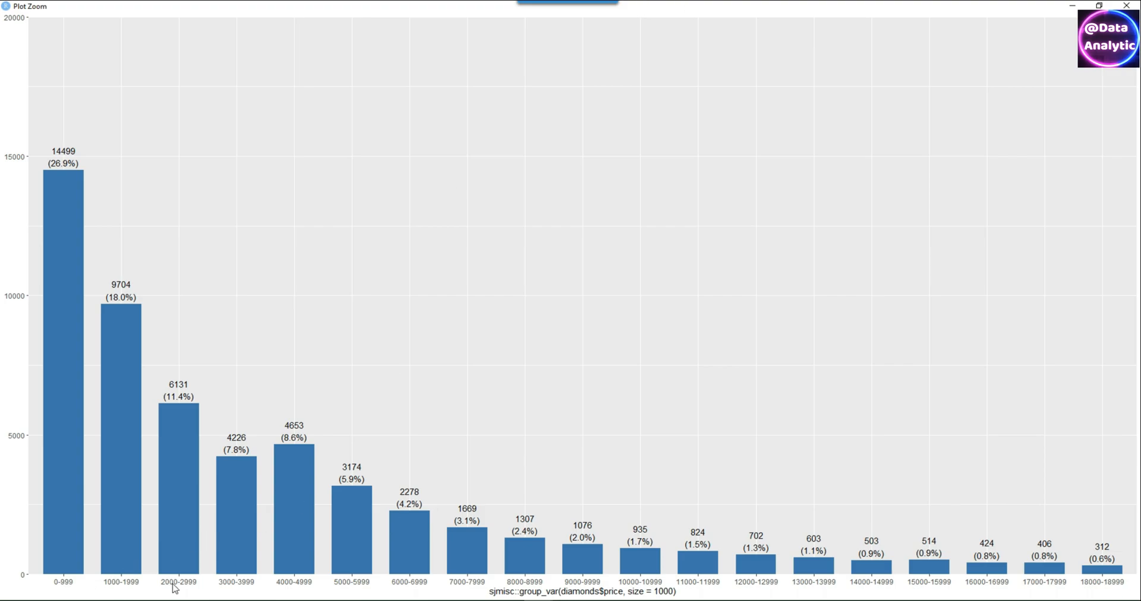
mouse_move(252, 223)
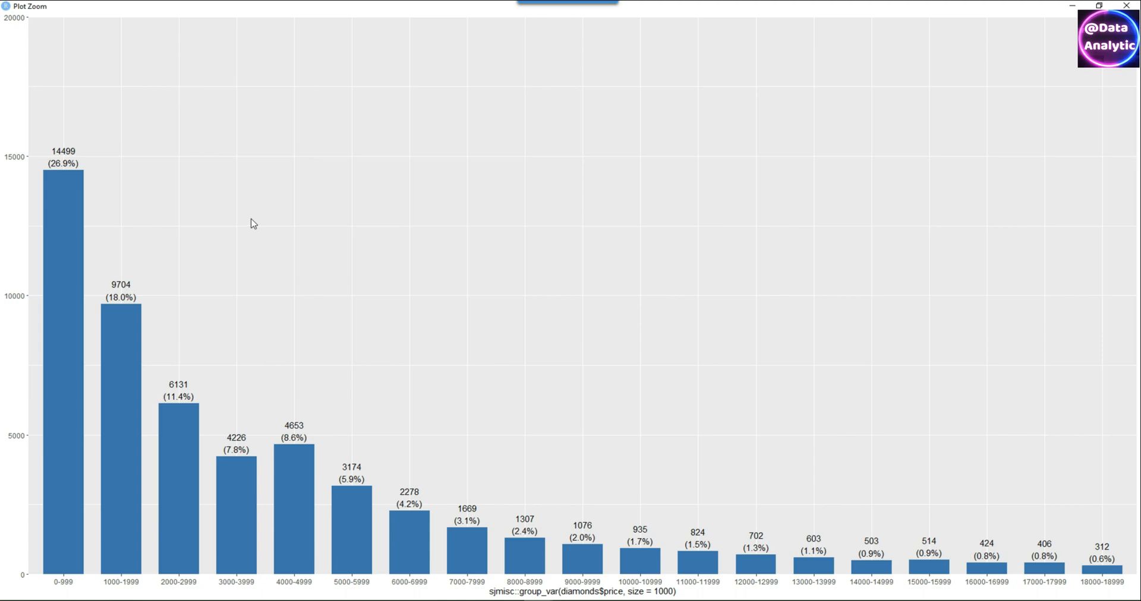